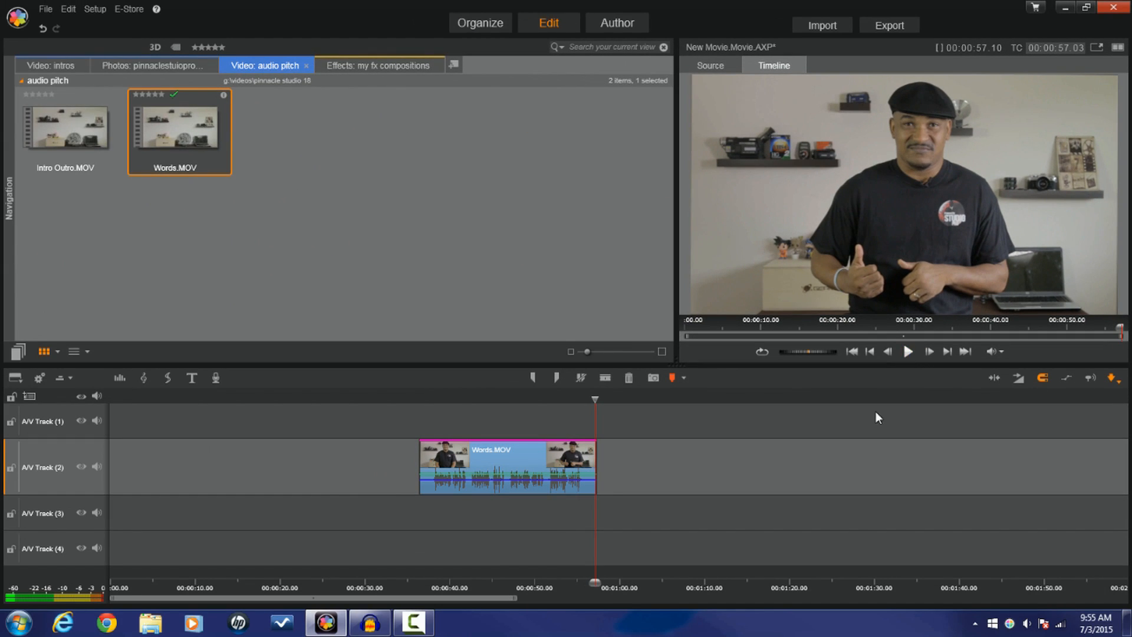
mouse_move(871, 427)
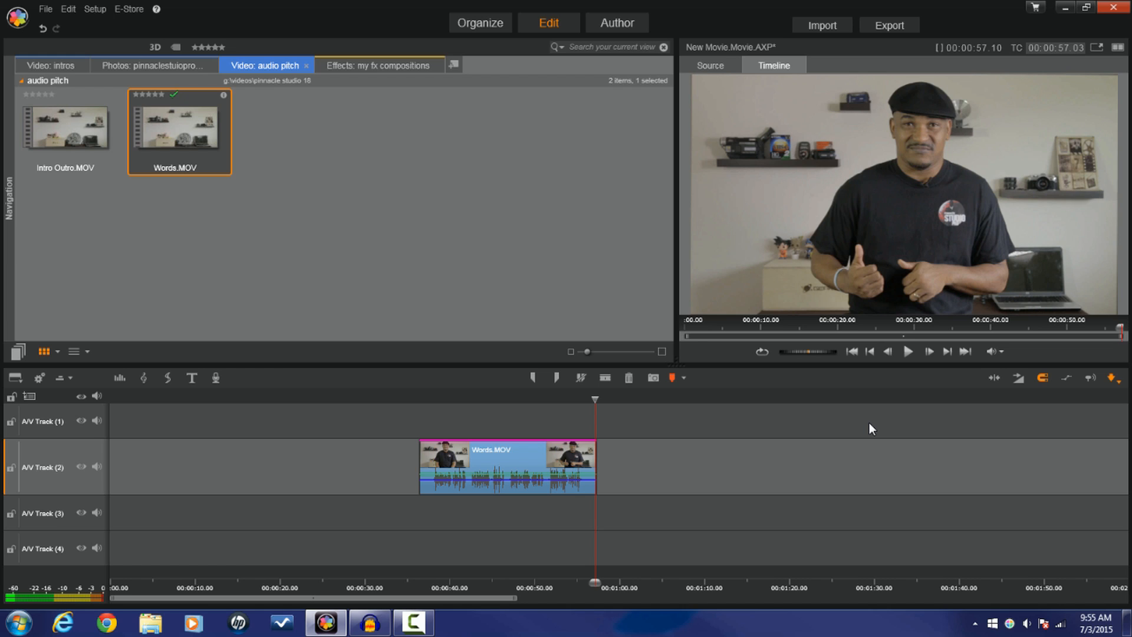
mouse_move(501, 455)
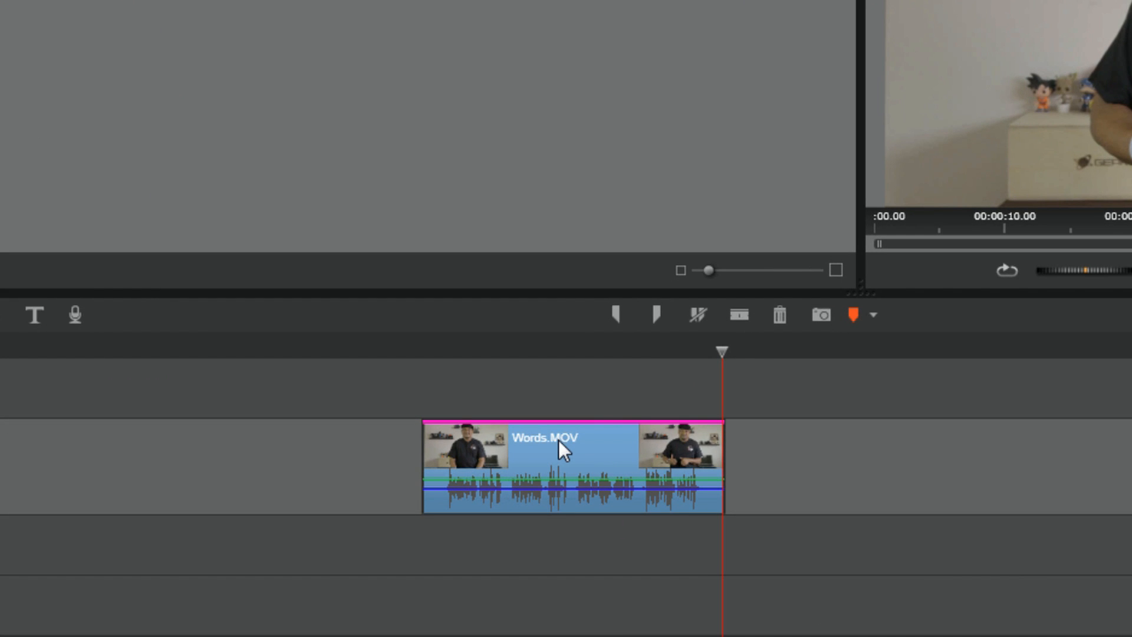
Step: Detach Words.MOV's audio onto its own track and delete the remaining video clip
right_click(570, 448)
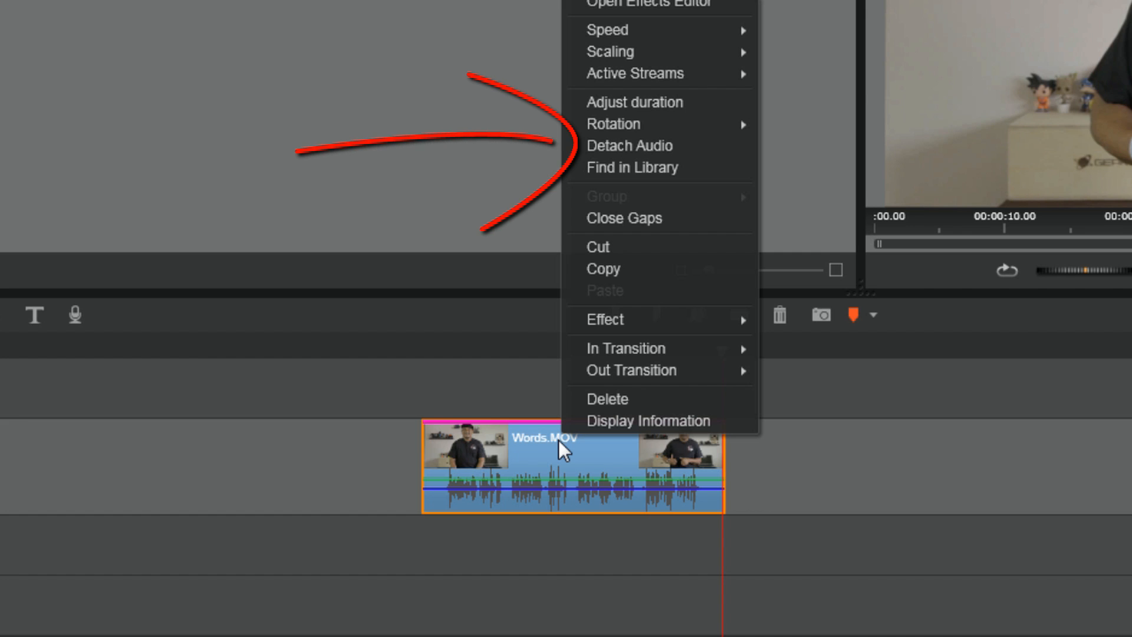
mouse_move(580, 421)
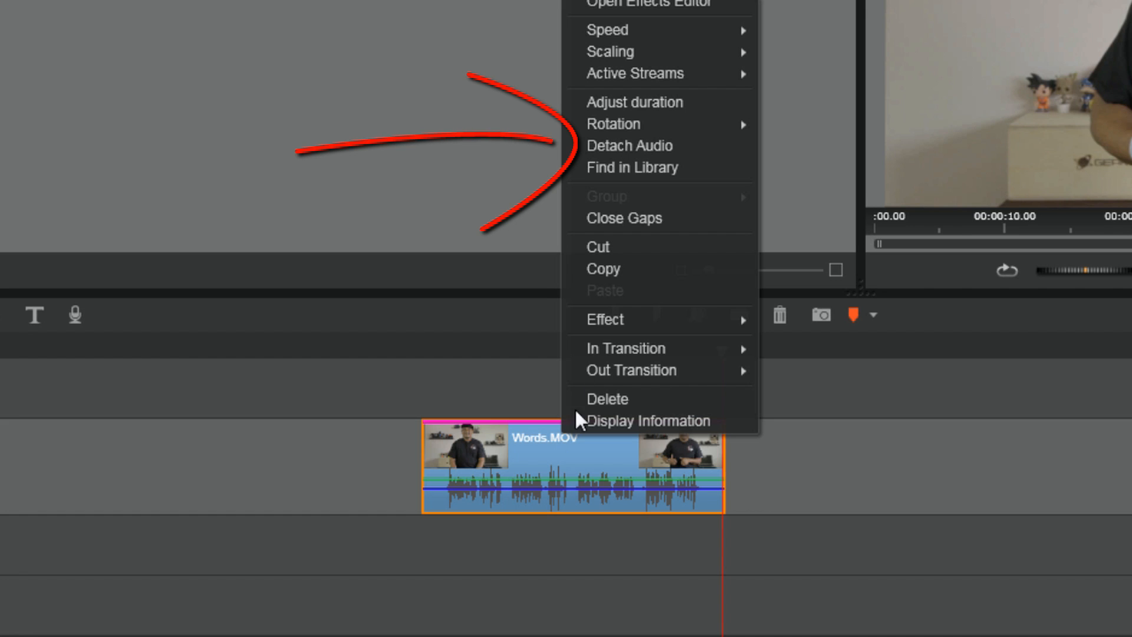
mouse_move(650, 146)
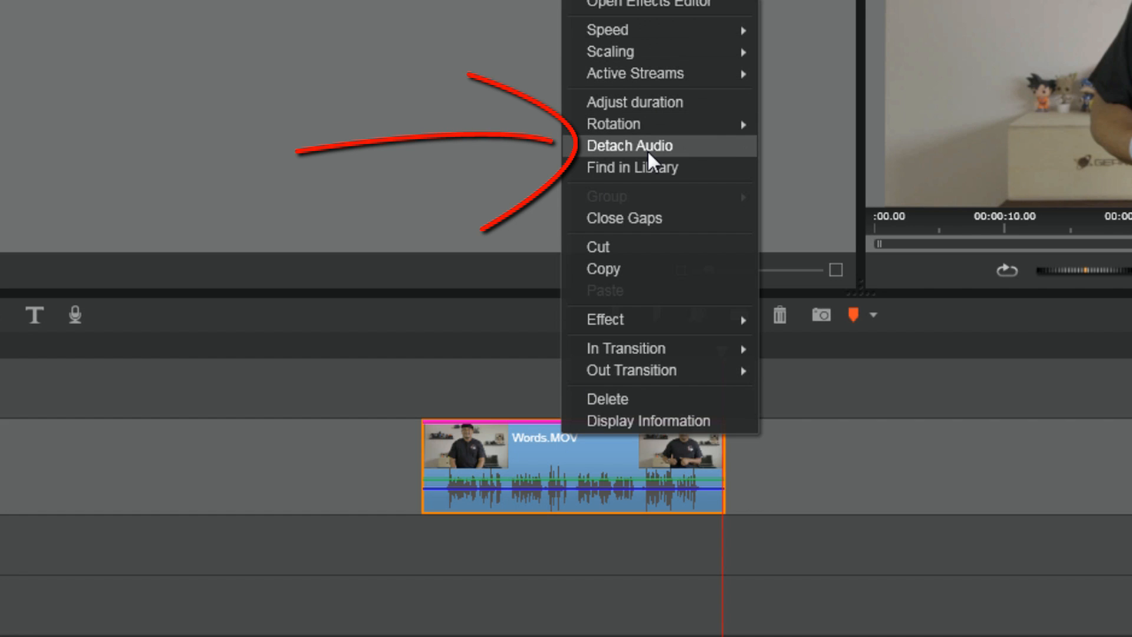
click(630, 145)
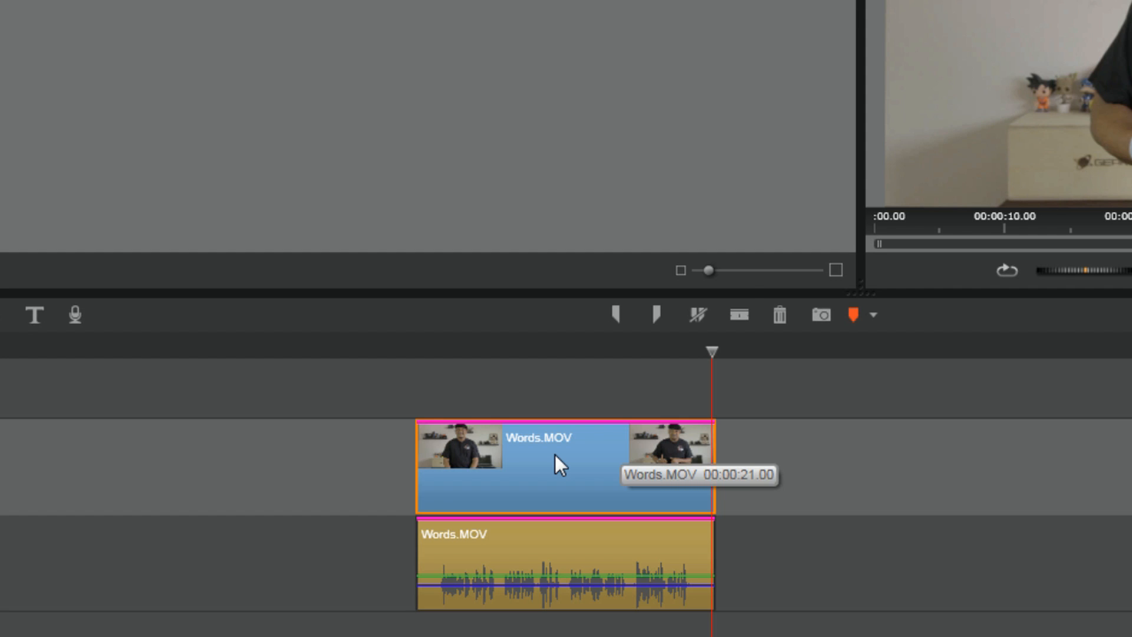
right_click(560, 462)
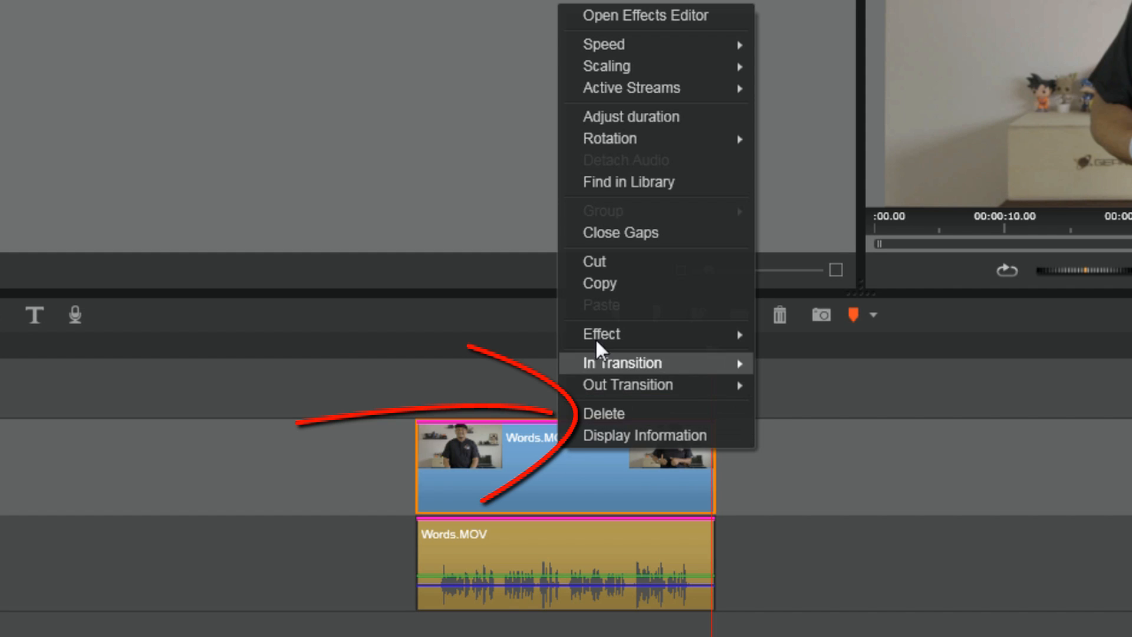
mouse_move(630, 417)
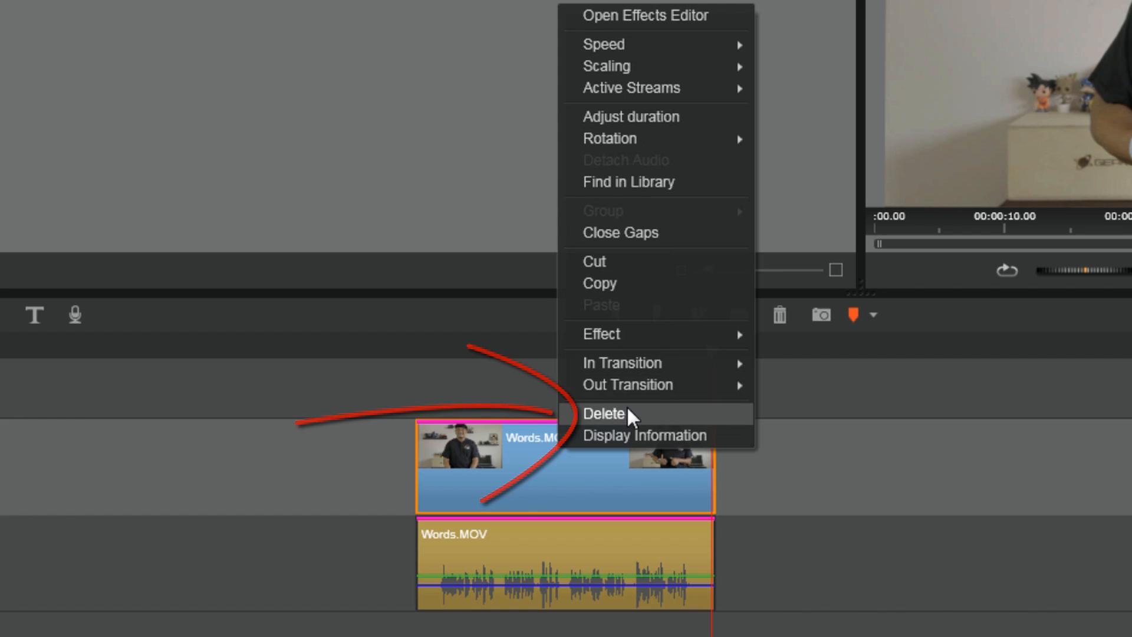
click(603, 414)
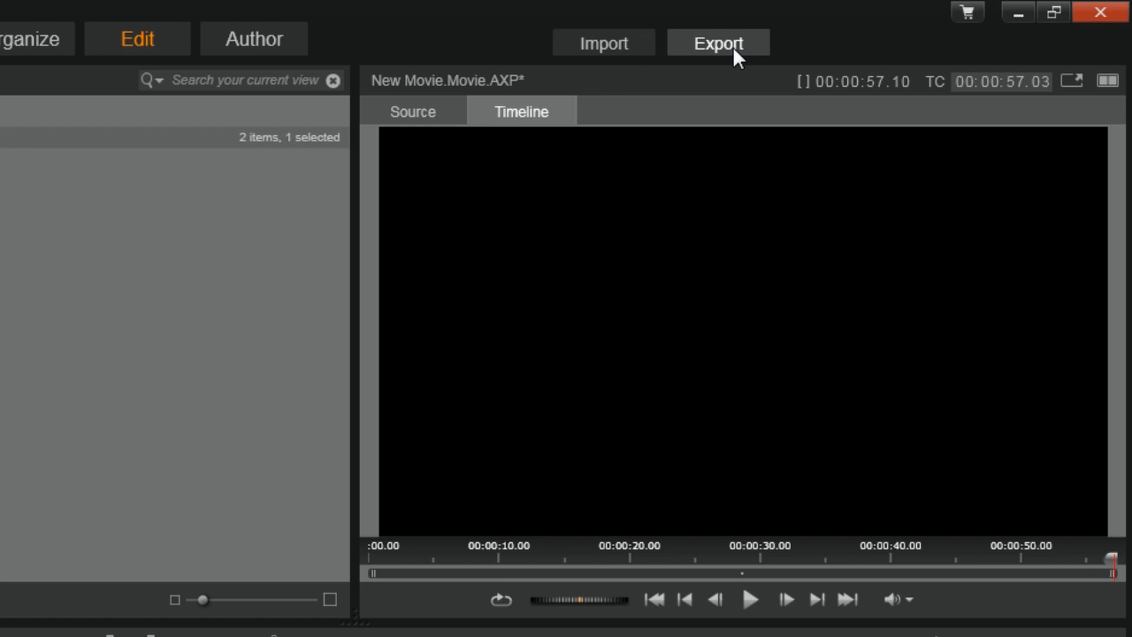
Step: Set the exporter to Audio type, WAV stereo preset, saving to G:\Sounds\Audio_Tracks
click(716, 42)
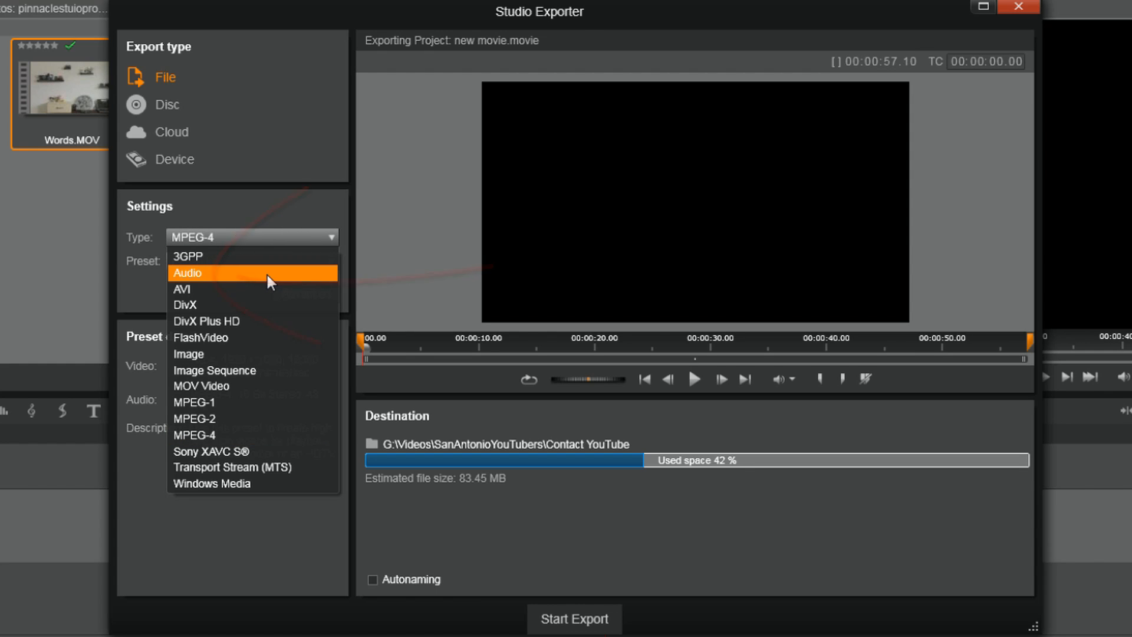
click(189, 273)
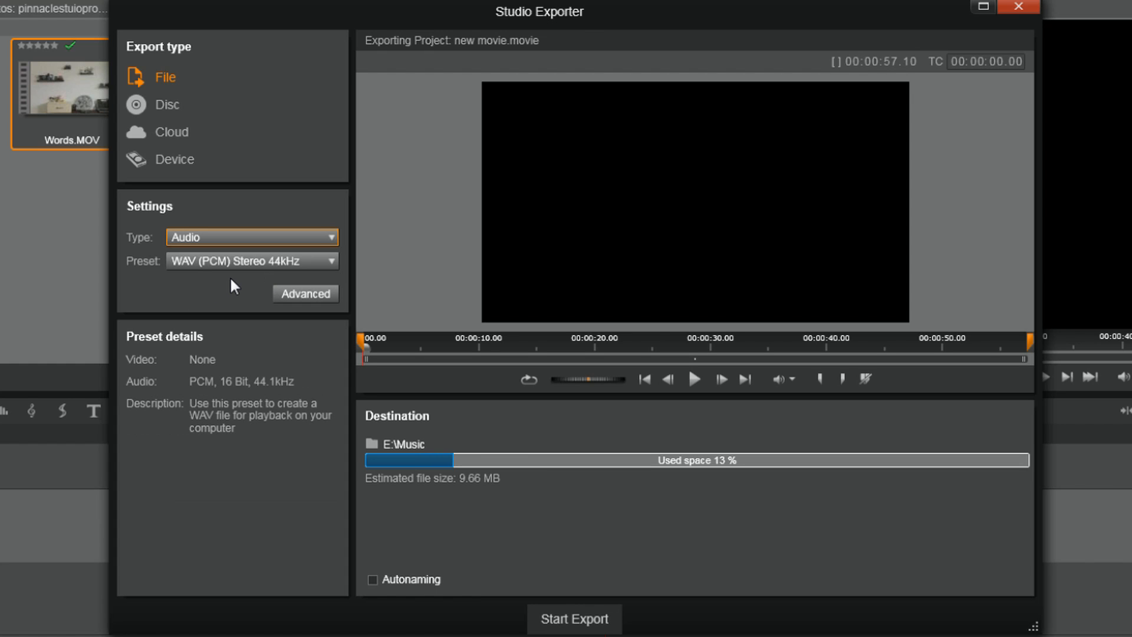
mouse_move(248, 484)
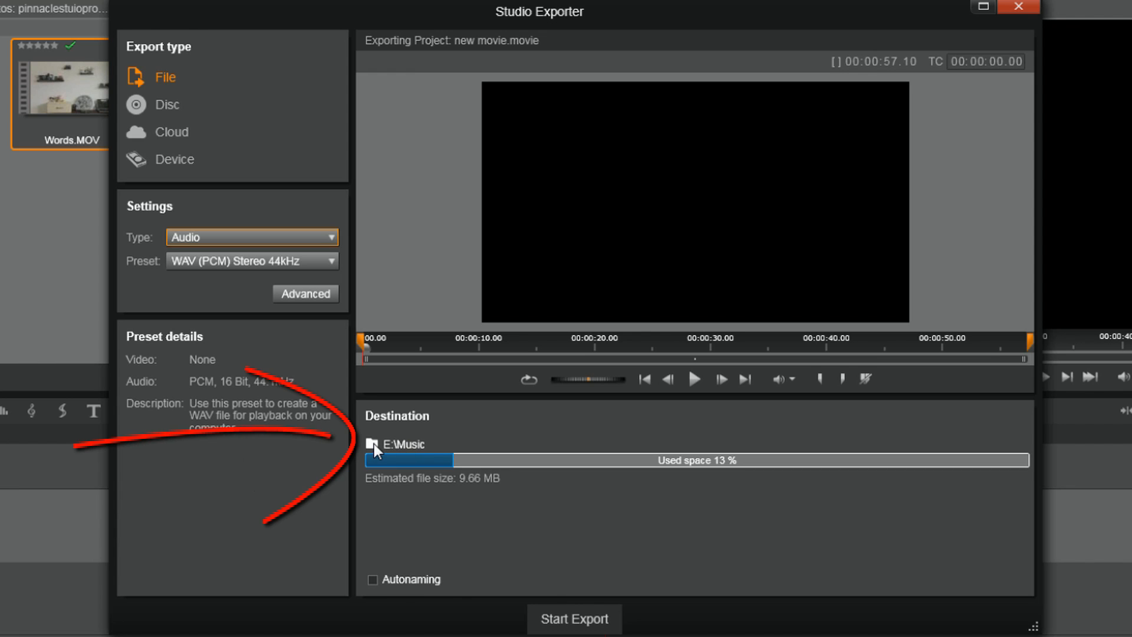
mouse_move(373, 444)
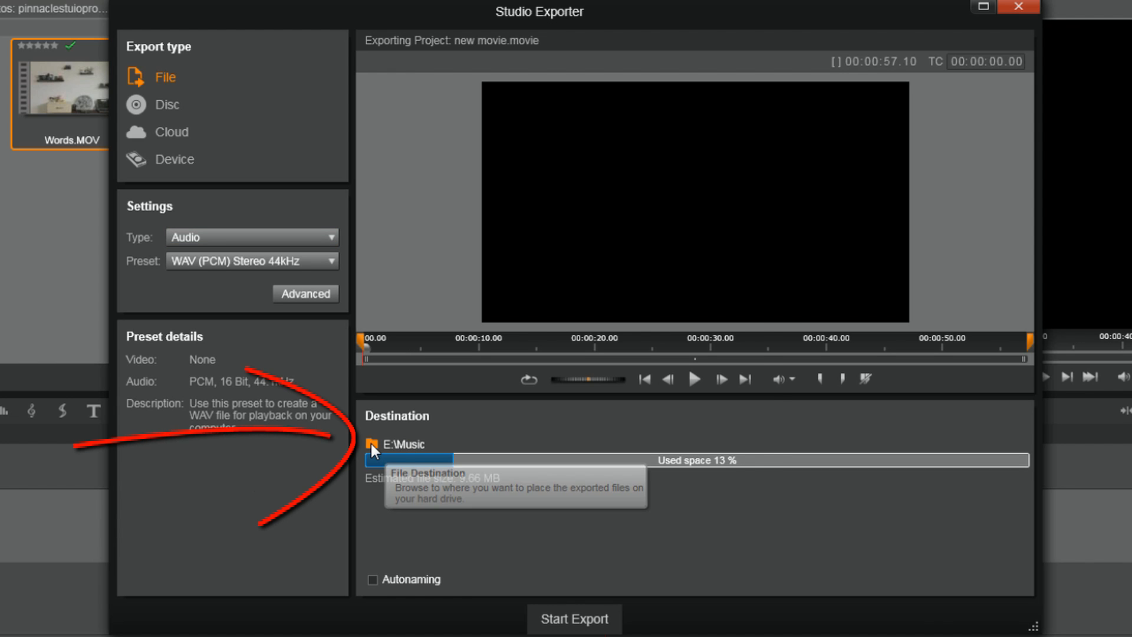
click(372, 444)
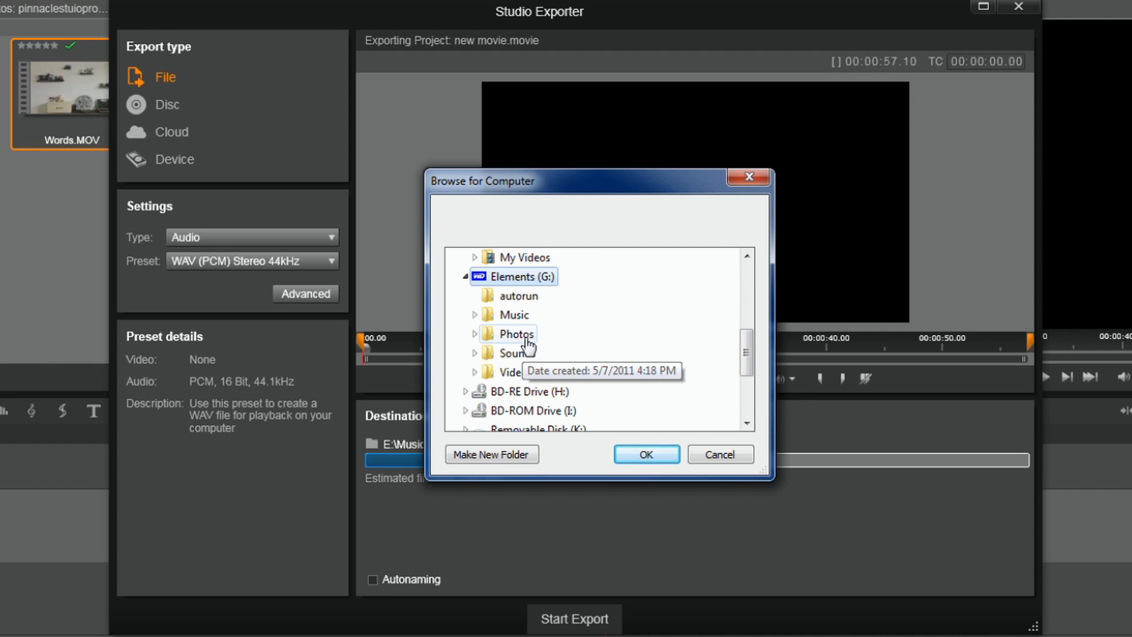
scroll(down, 3)
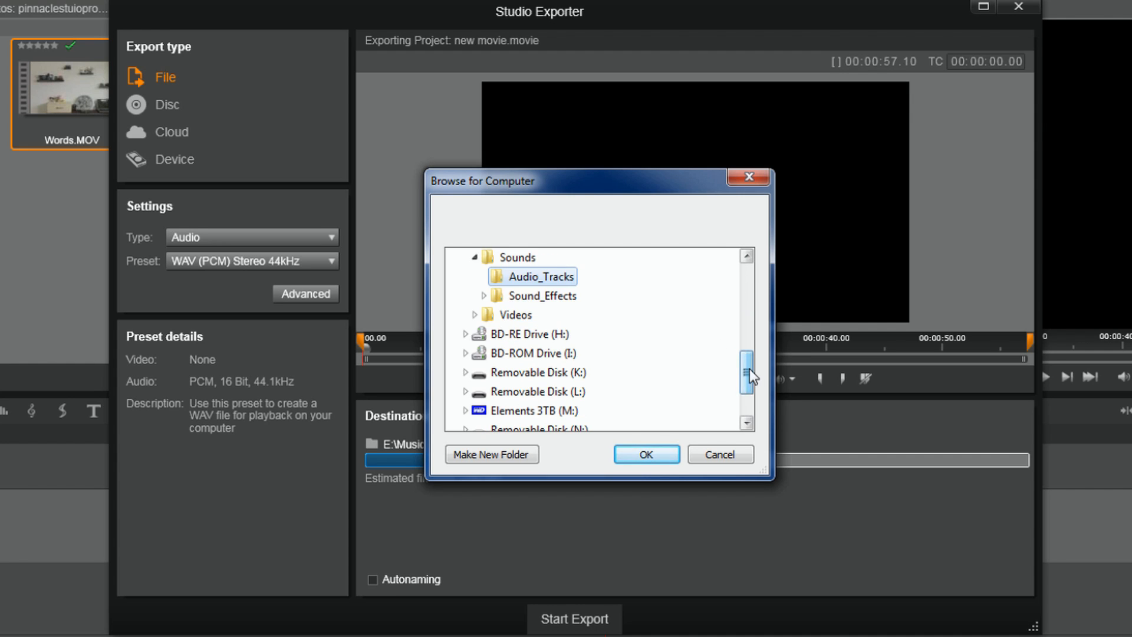
click(645, 454)
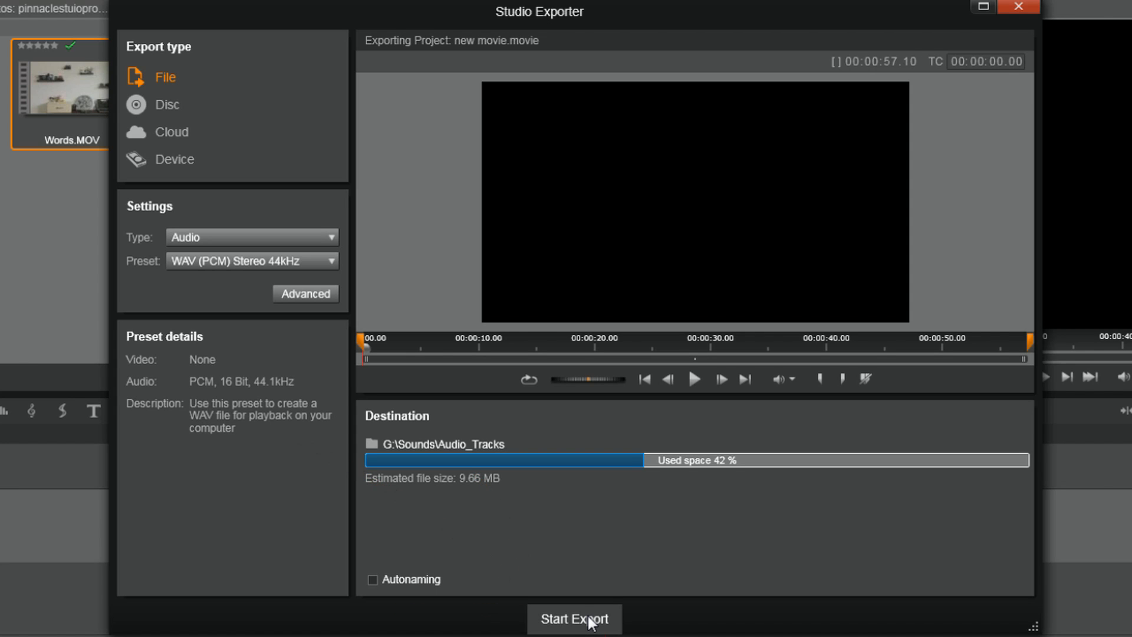
Step: Export the WAV named 'Mary Had A Little Lamb', dismiss the completion notice, and close Studio Exporter
click(574, 618)
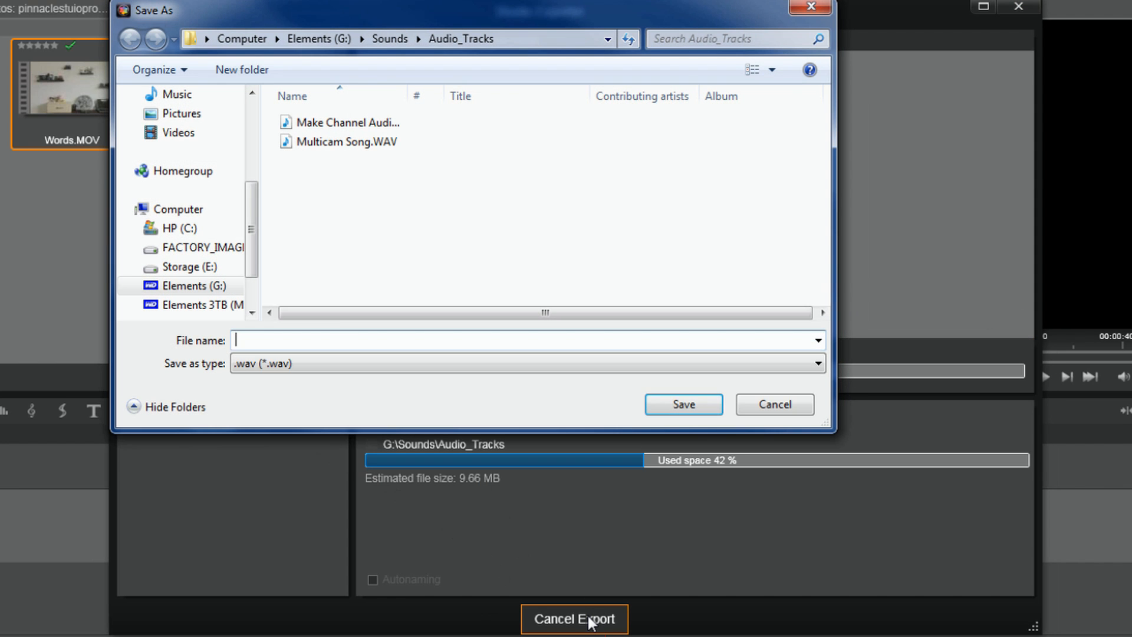
text(Mary Had A Little Lam)
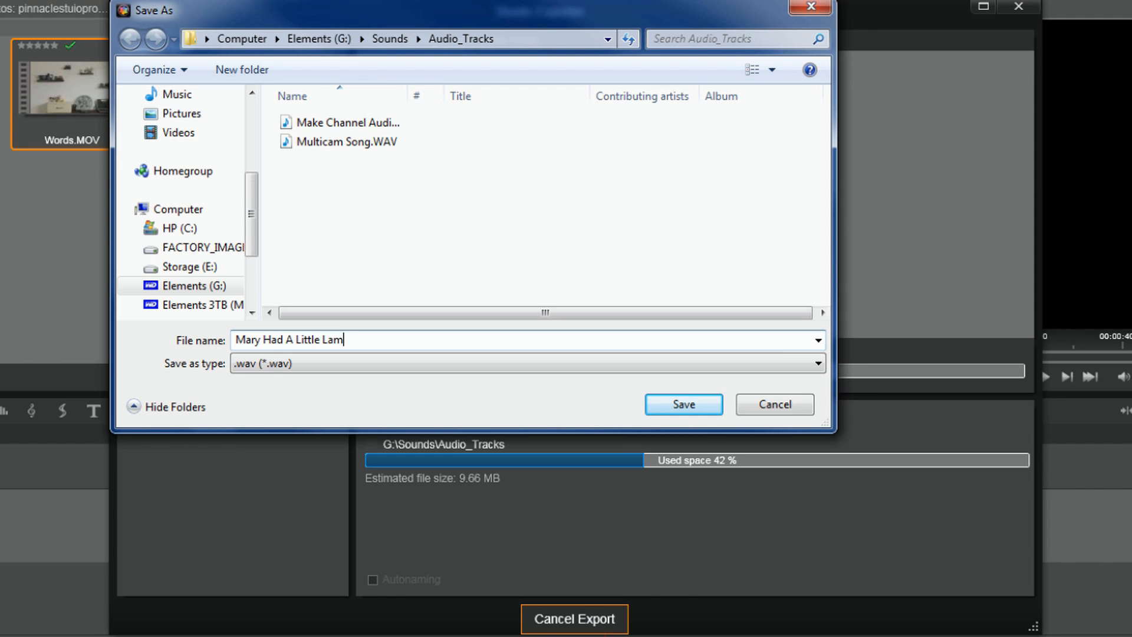
click(682, 403)
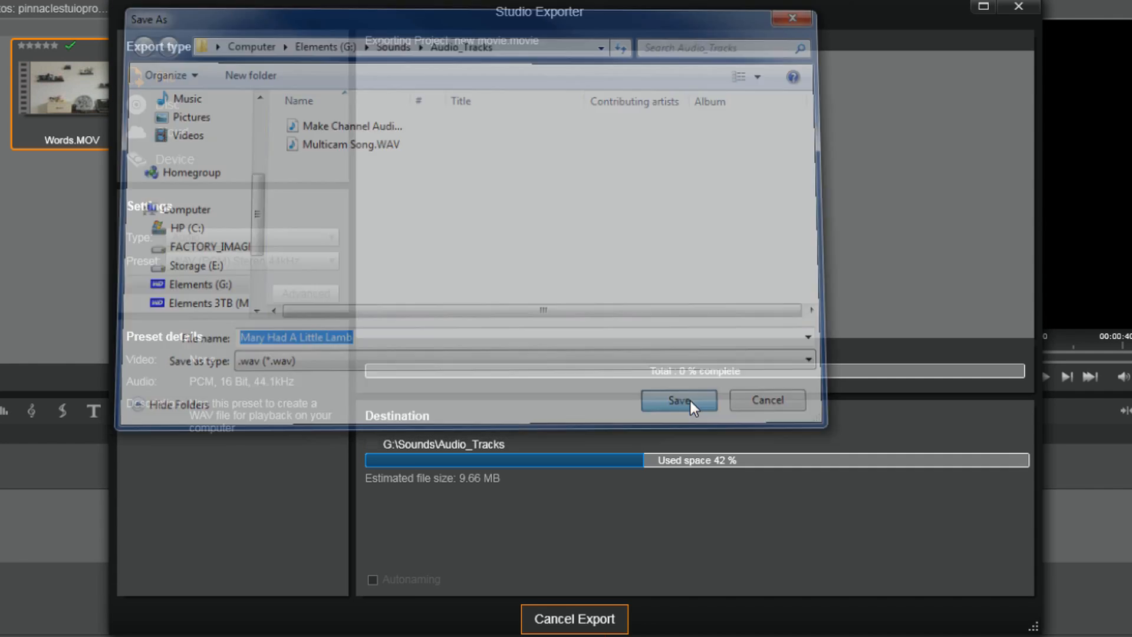
click(678, 401)
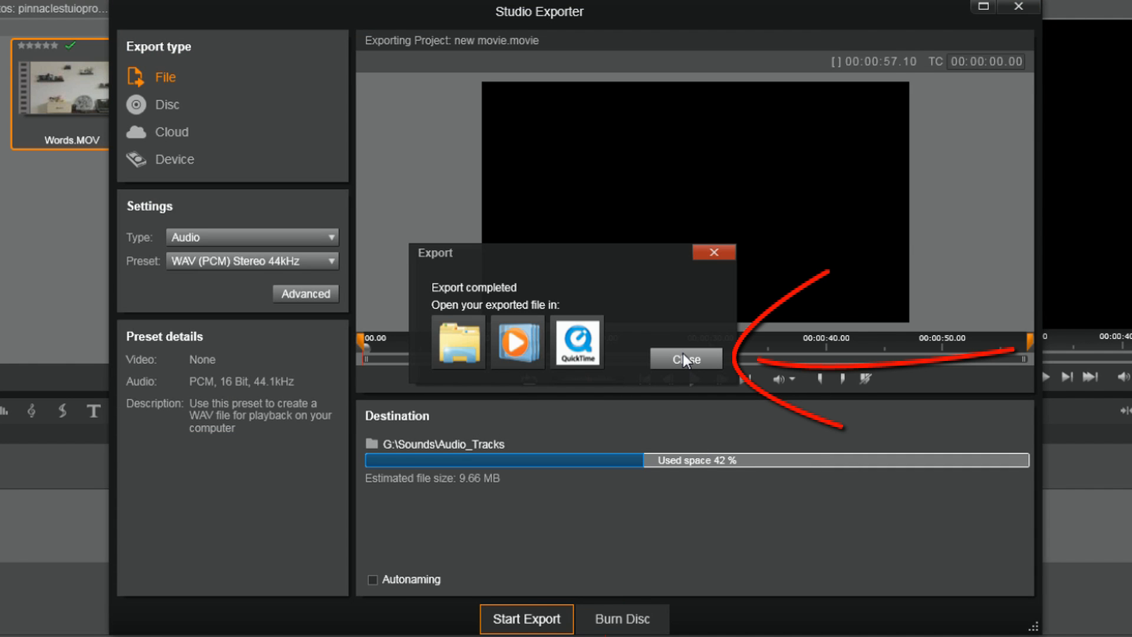
click(686, 357)
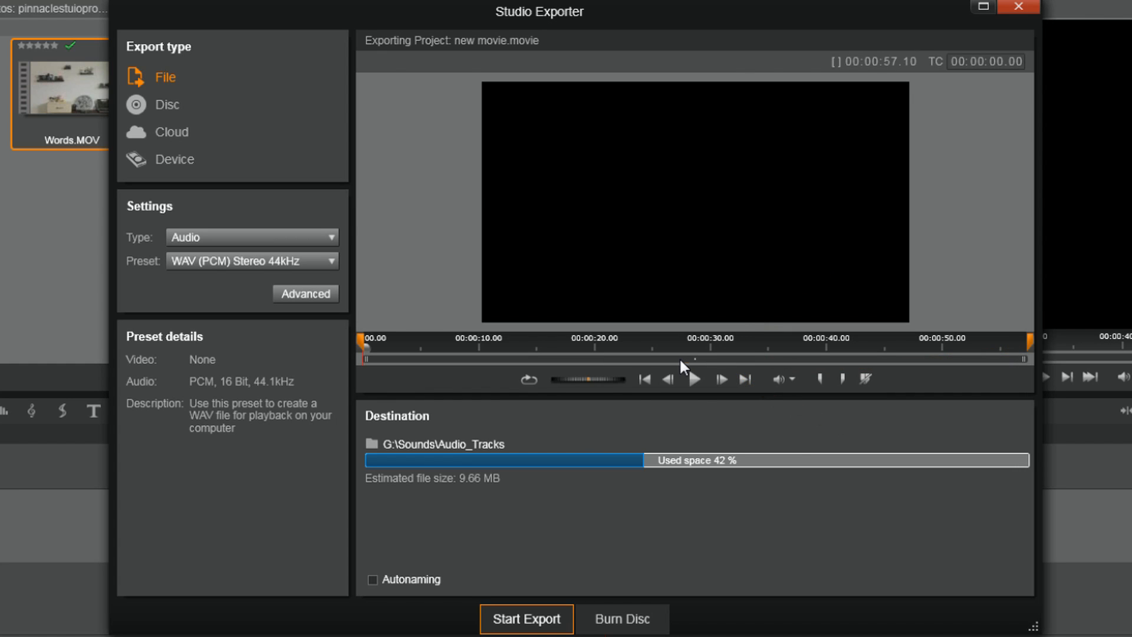
mouse_move(685, 445)
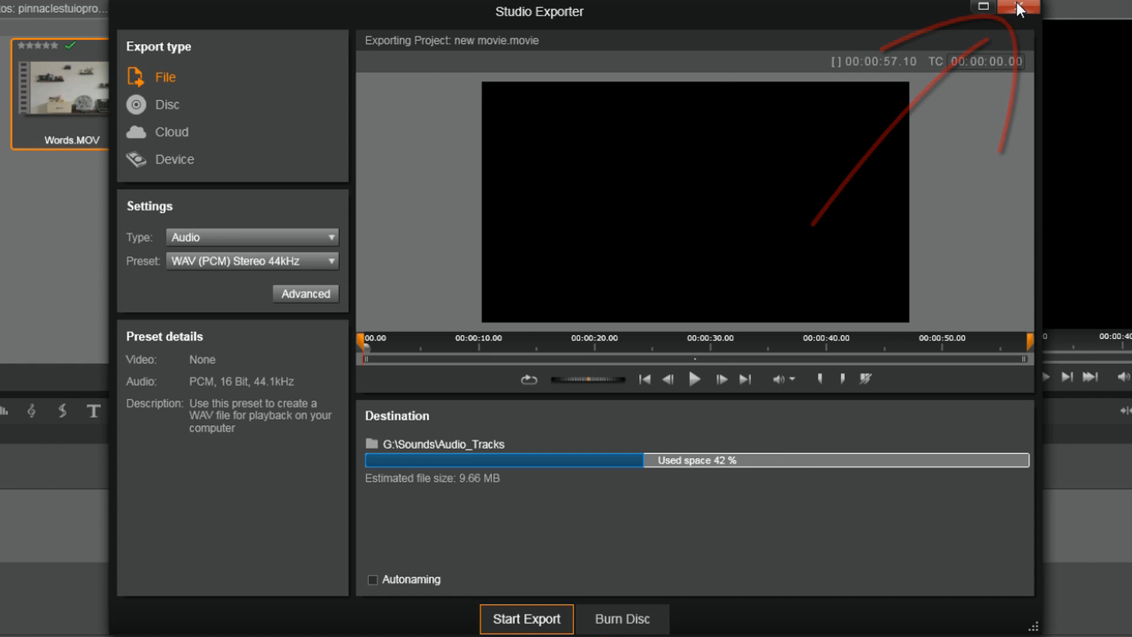
click(1019, 8)
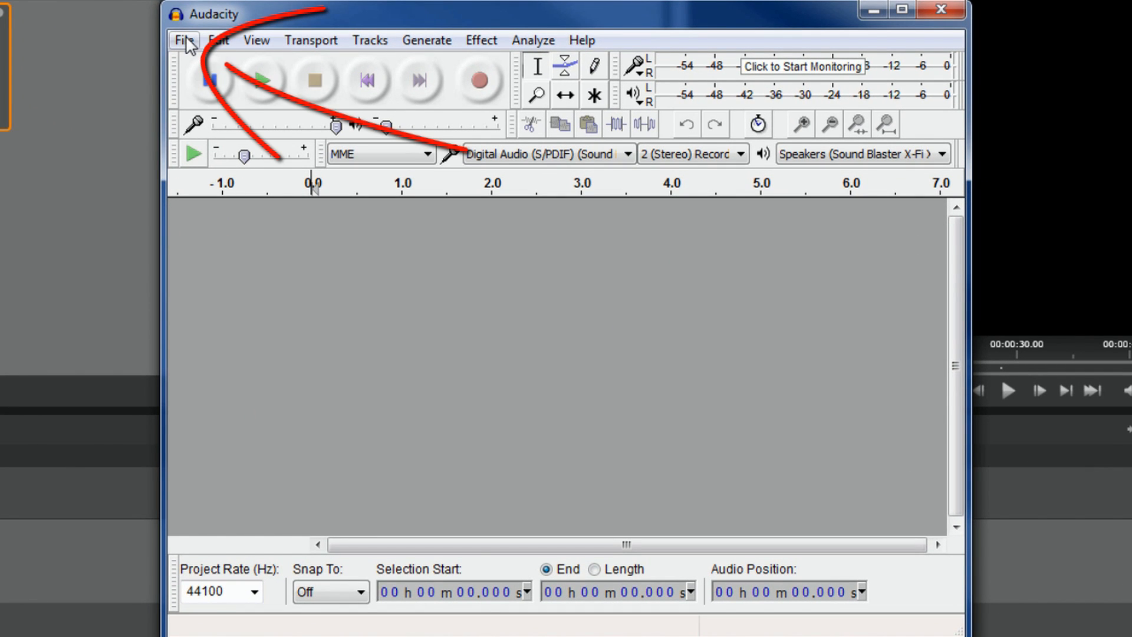
Step: Import 'Mary Had A Little Lamb.wav' from G:\Audio_Tracks into Audacity via File > Import > Audio
click(184, 40)
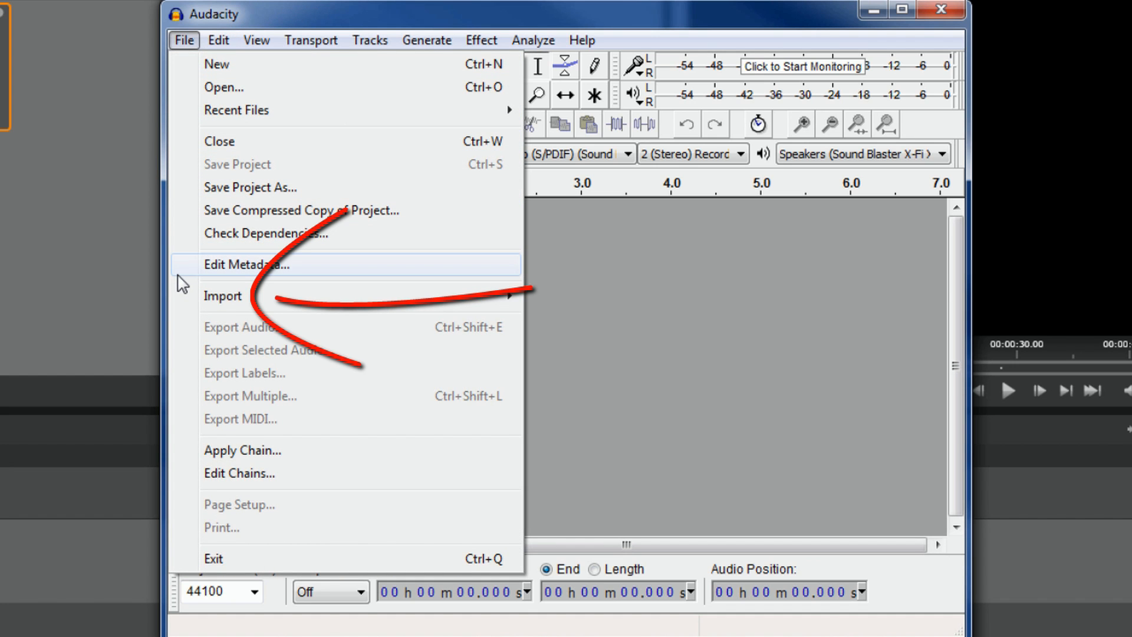
mouse_move(223, 295)
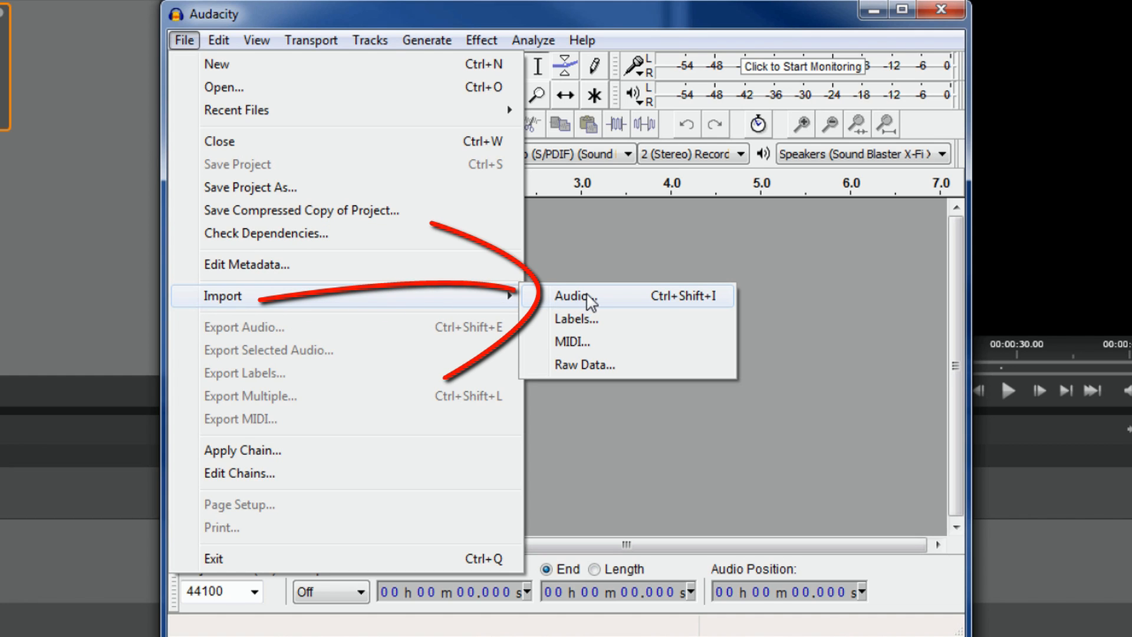
click(572, 295)
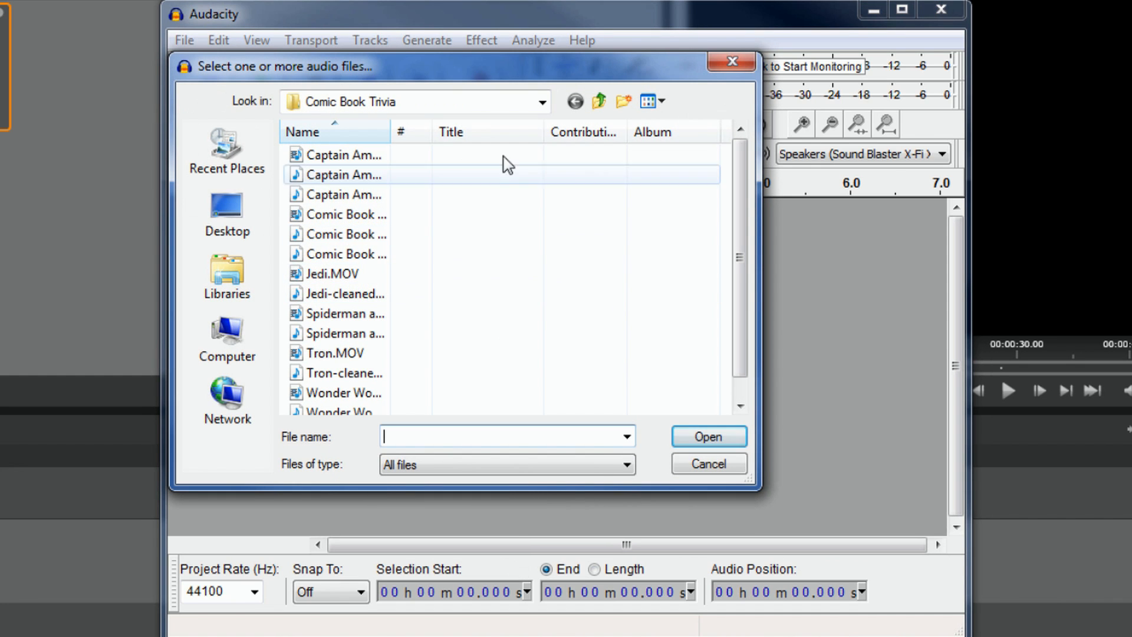
click(600, 100)
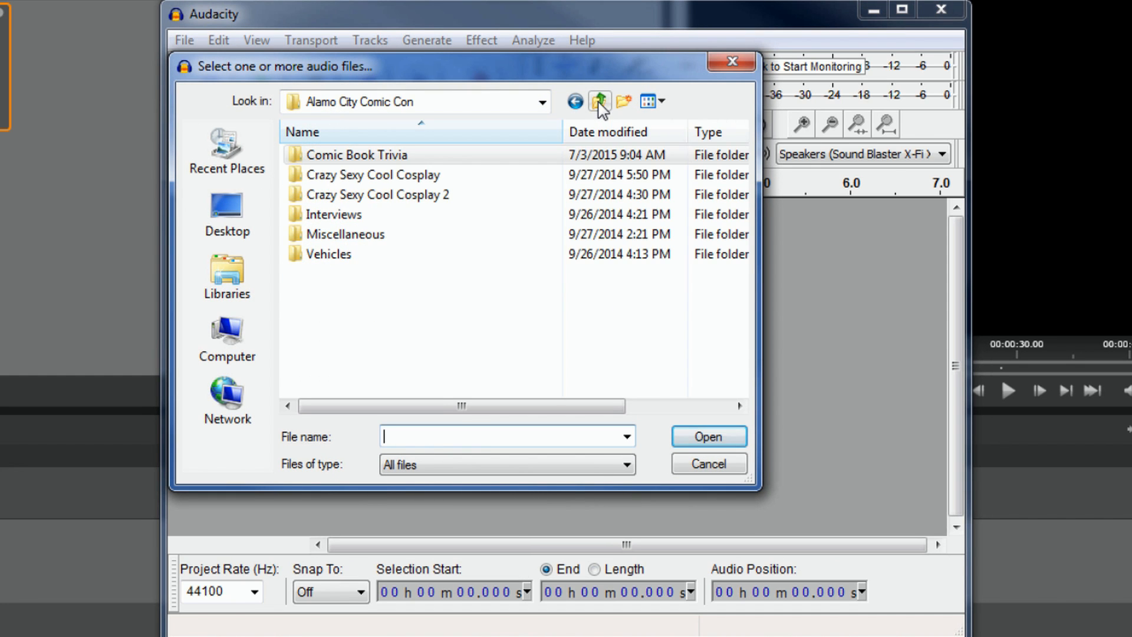
click(600, 101)
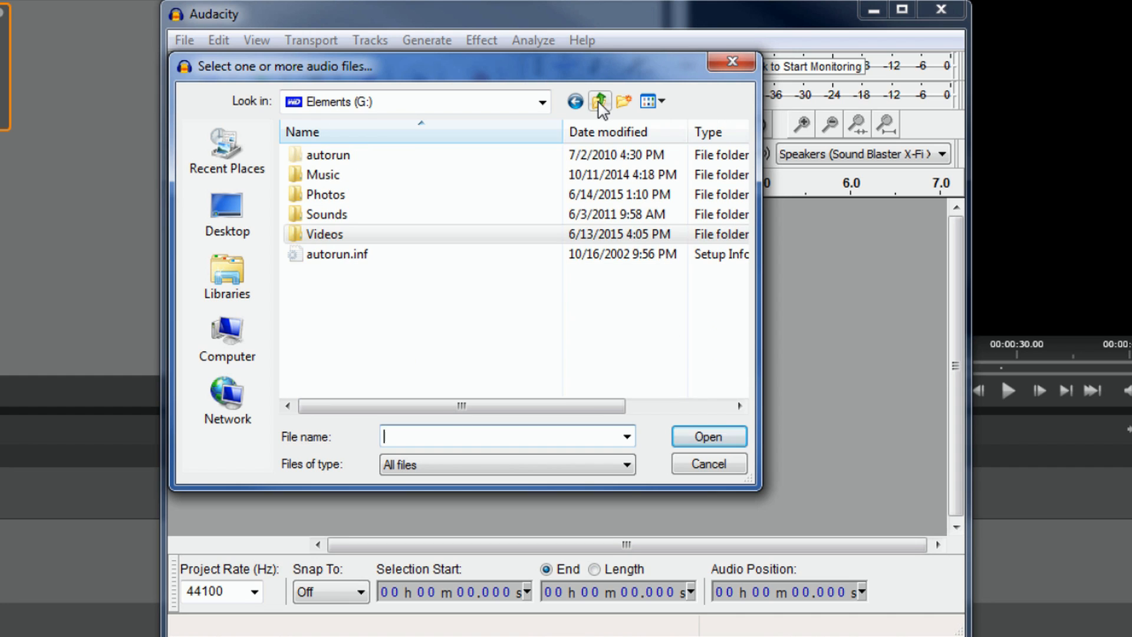
double_click(328, 214)
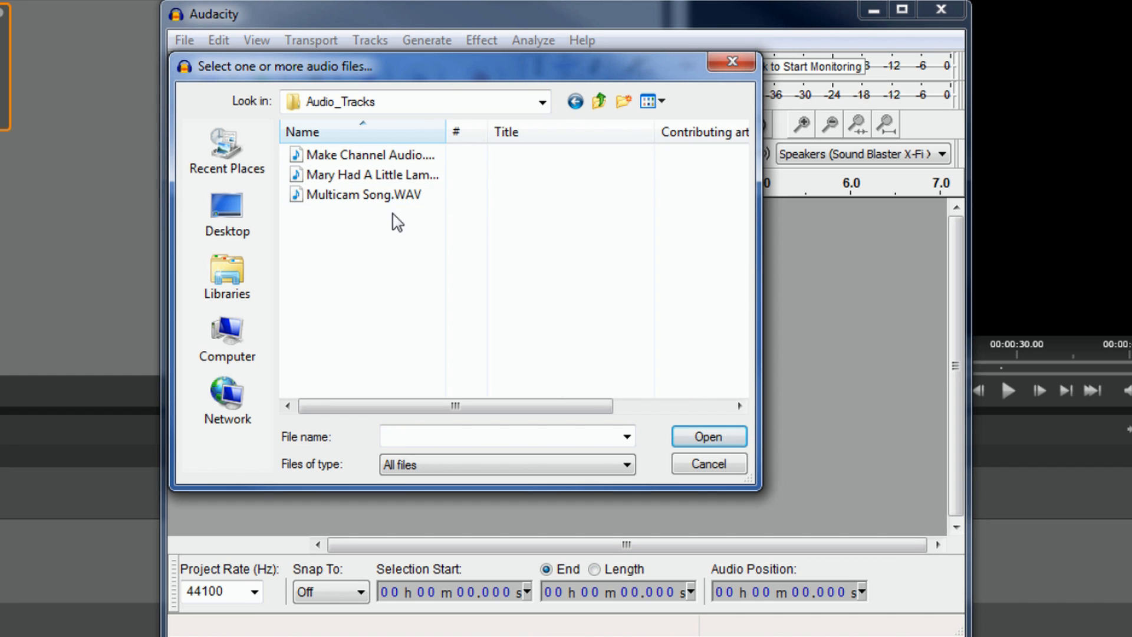
click(370, 173)
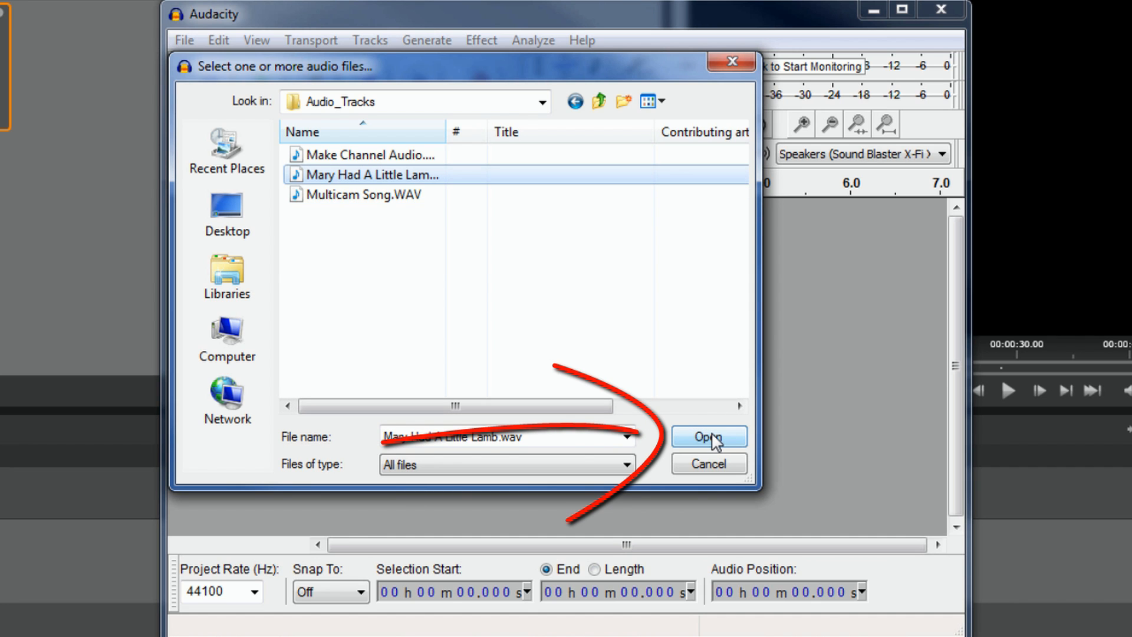
click(708, 436)
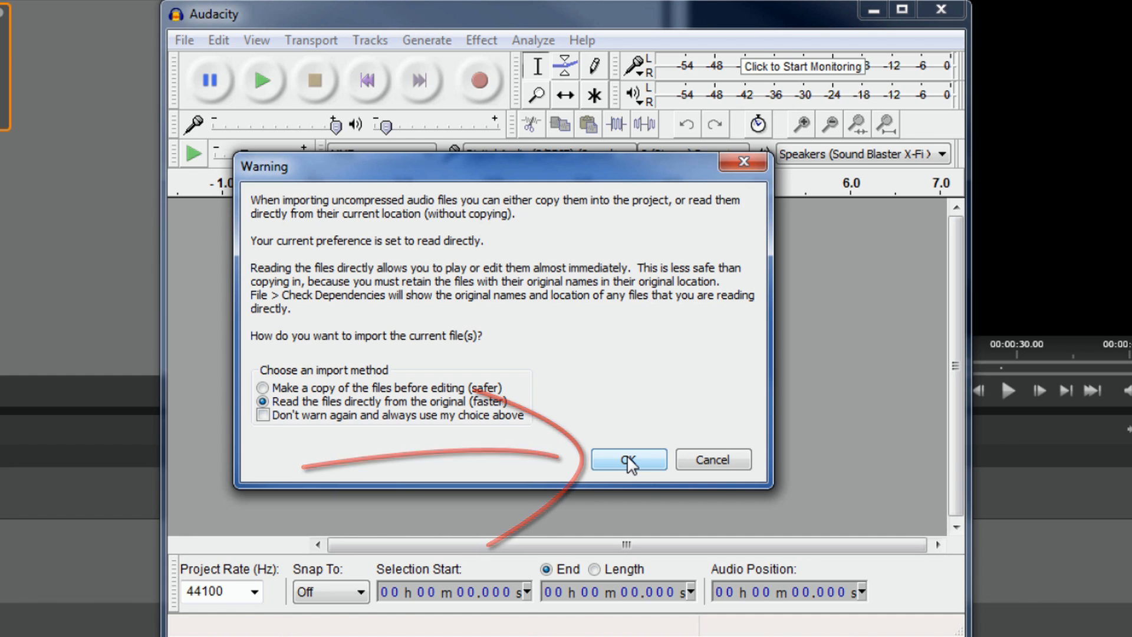
Step: Confirm the import, drag across the waveform, and play then stop the song
click(627, 460)
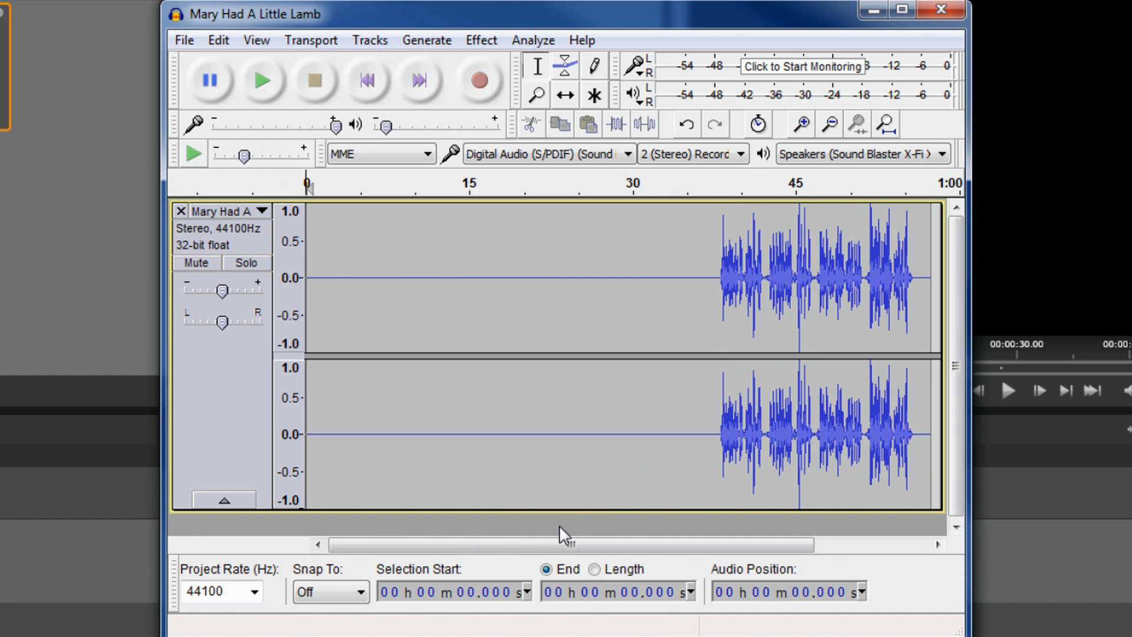
drag(566, 544, 677, 545)
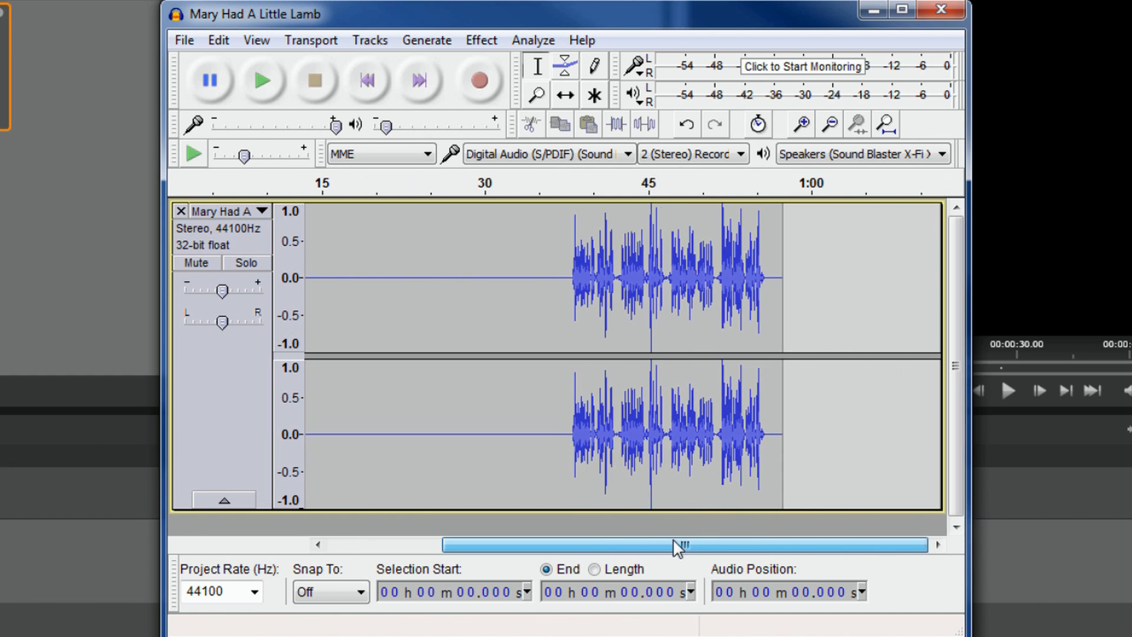
drag(679, 544, 570, 544)
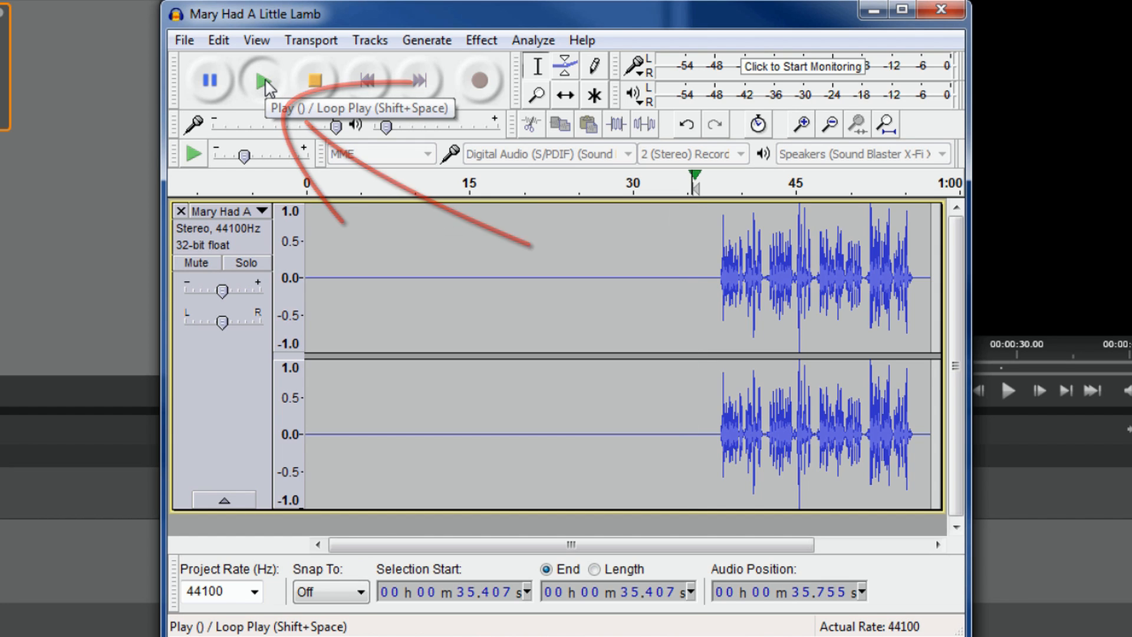
click(262, 79)
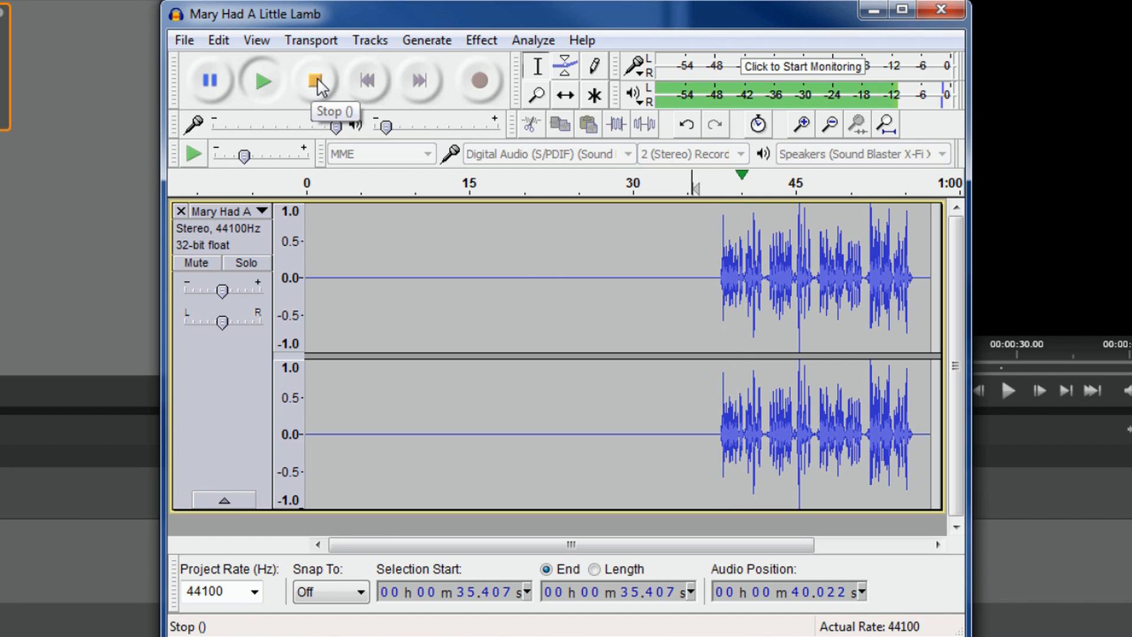
click(315, 80)
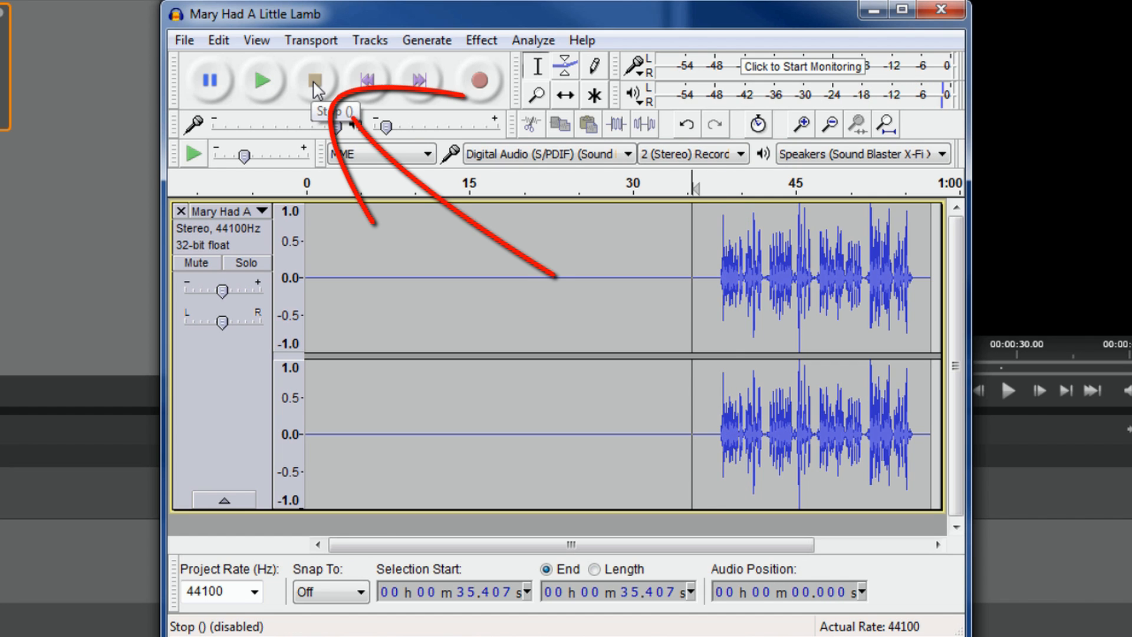
mouse_move(210, 80)
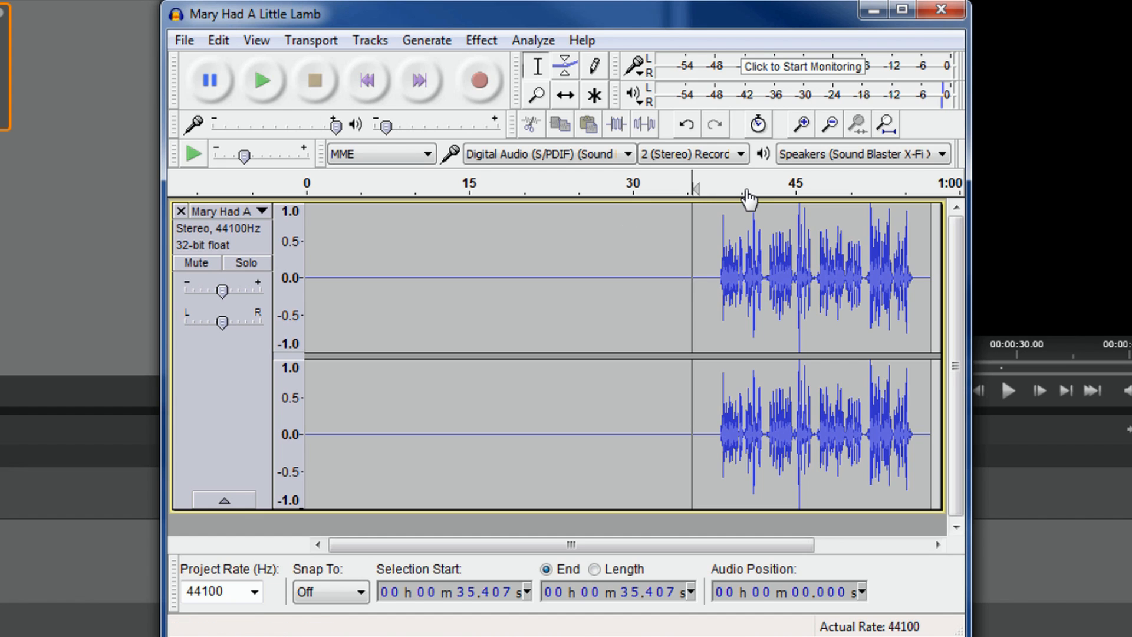
mouse_move(720, 239)
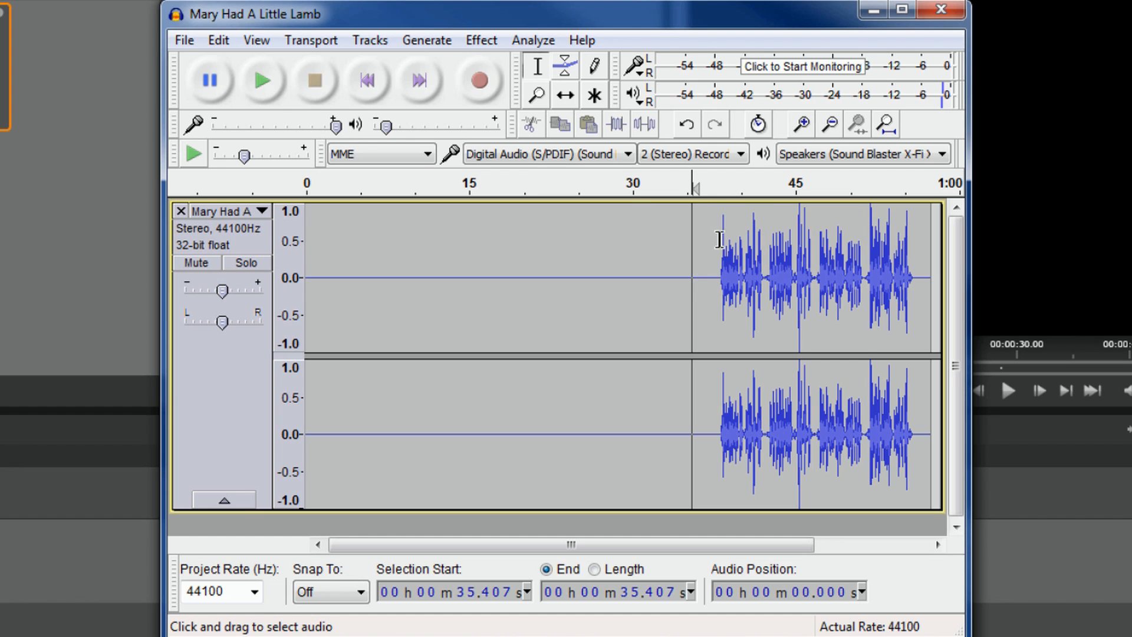
mouse_move(756, 219)
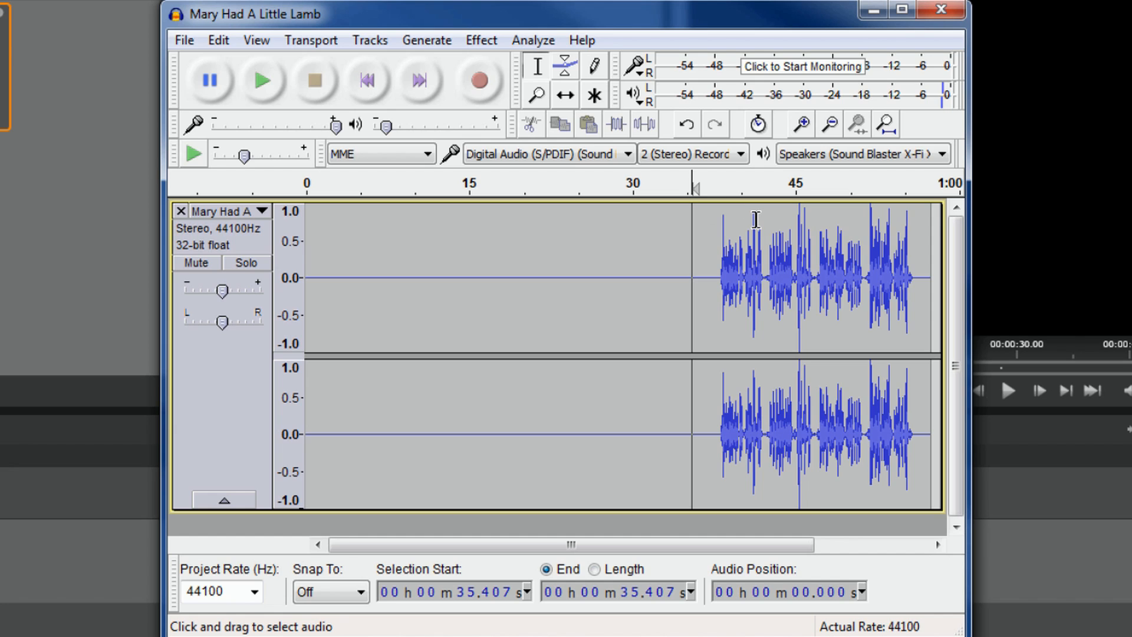
mouse_move(726, 225)
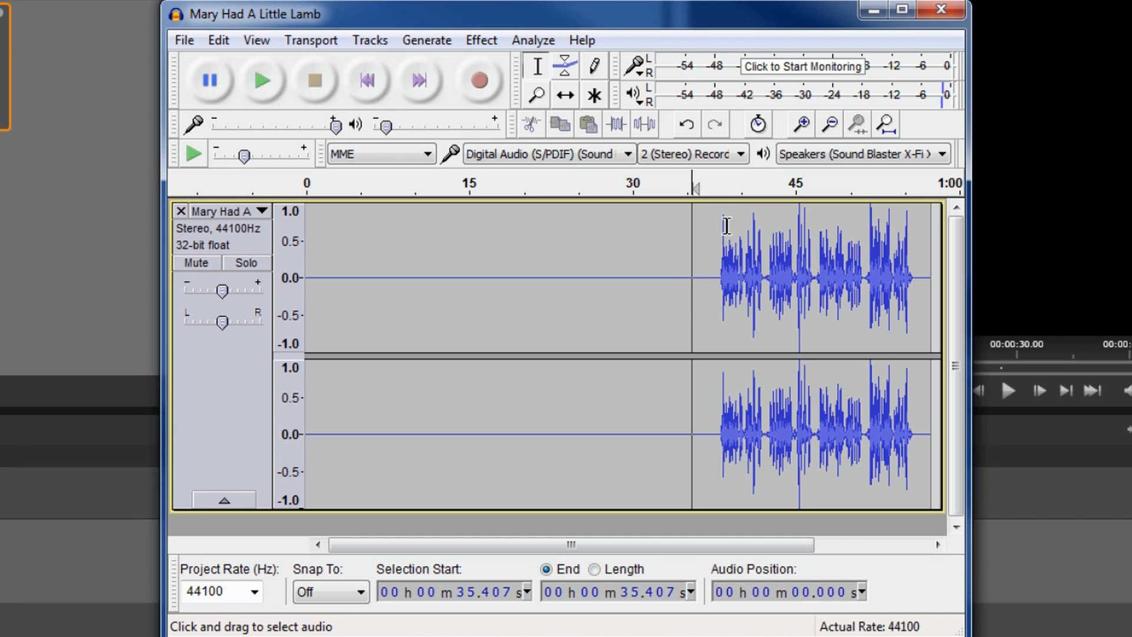
mouse_move(726, 231)
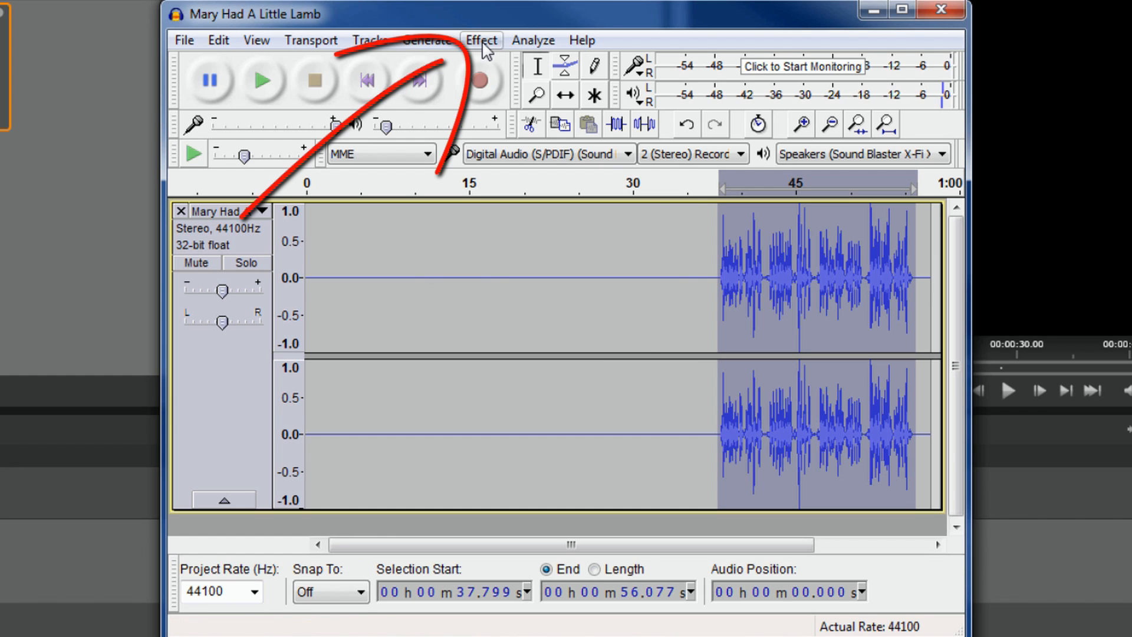
Step: Open Effect > Change Pitch for the selected singing
click(480, 39)
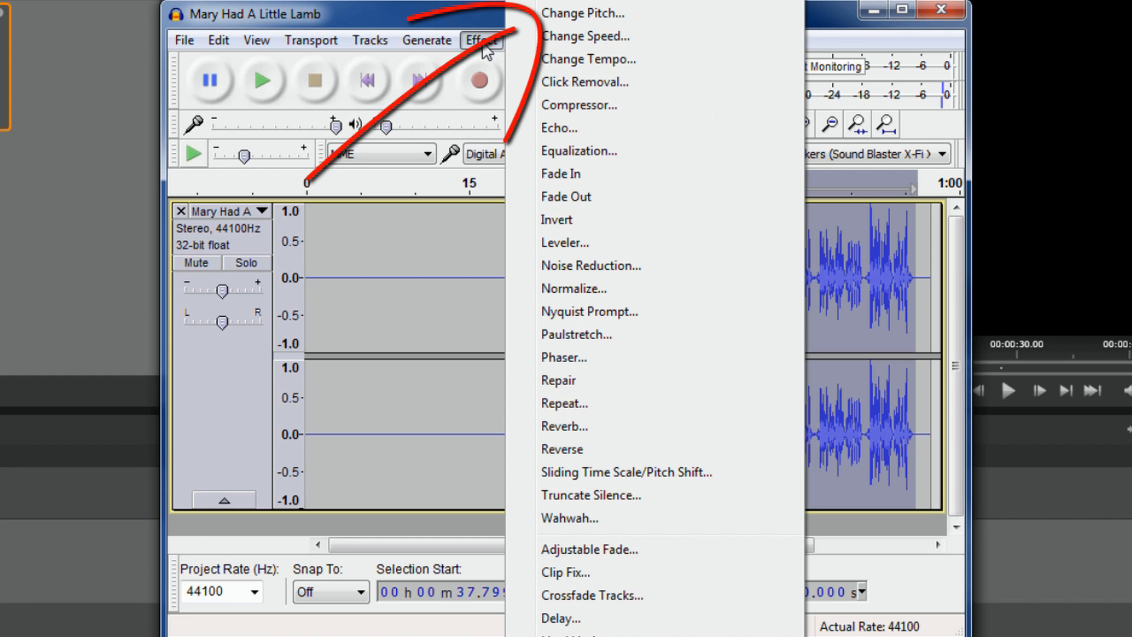
mouse_move(572, 36)
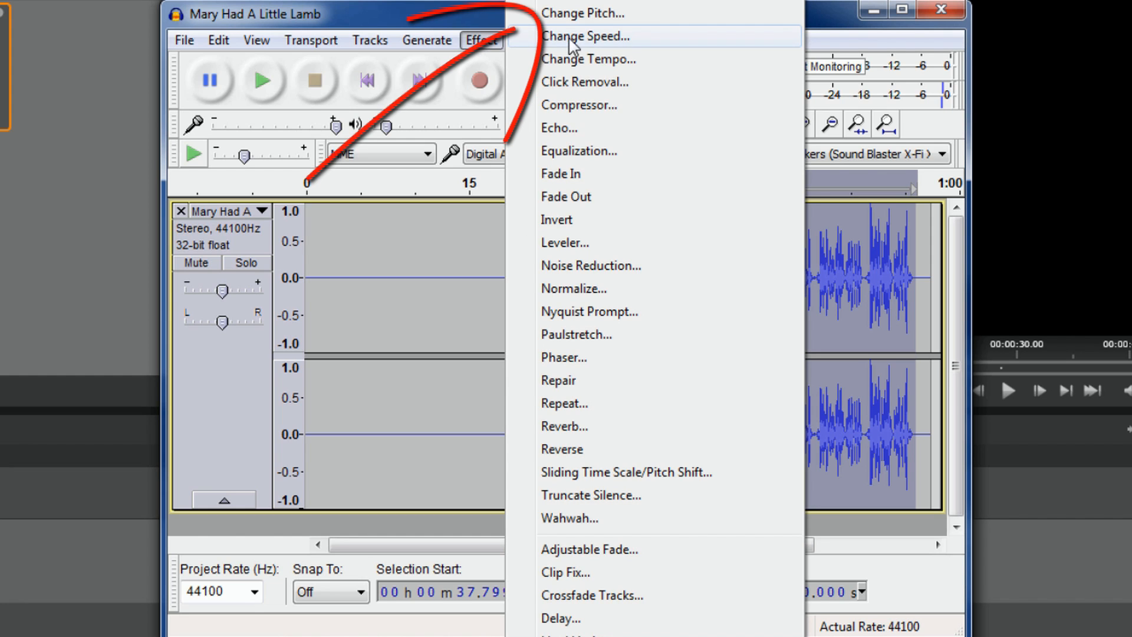
click(581, 12)
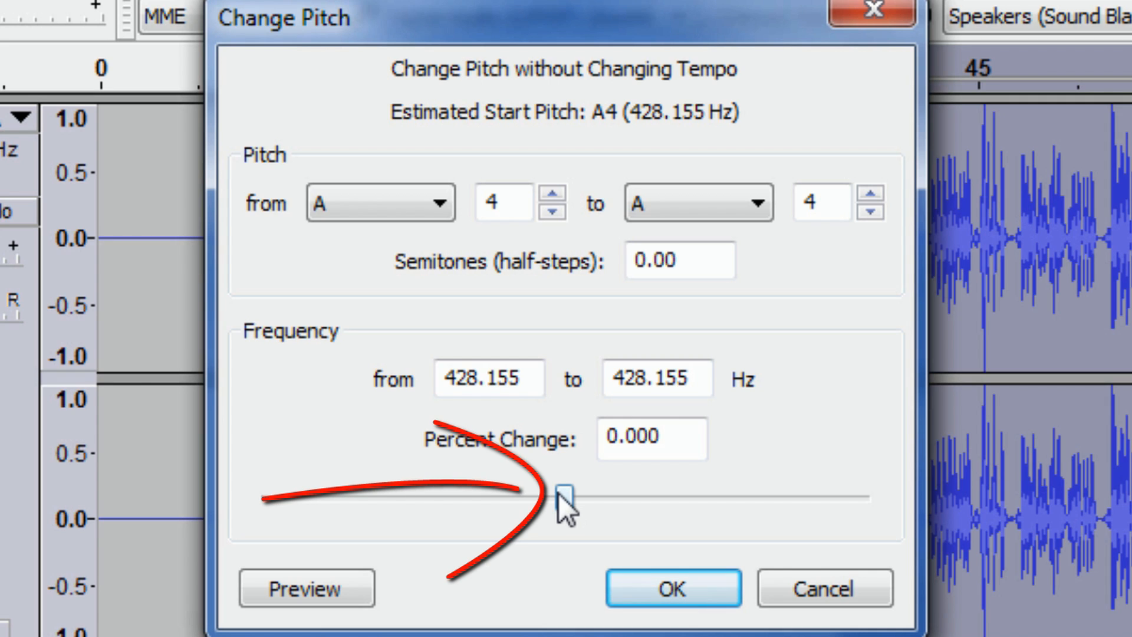
Step: Drag the pitch slider down to -35 percent and preview the lowered pitch
drag(563, 496, 538, 497)
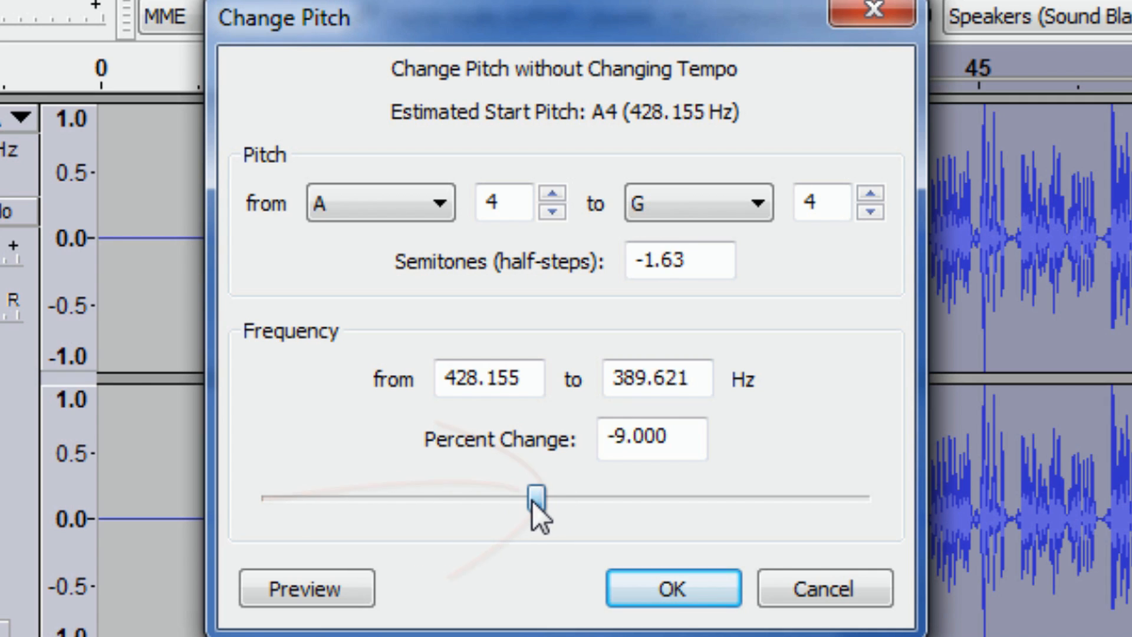
drag(538, 495, 498, 495)
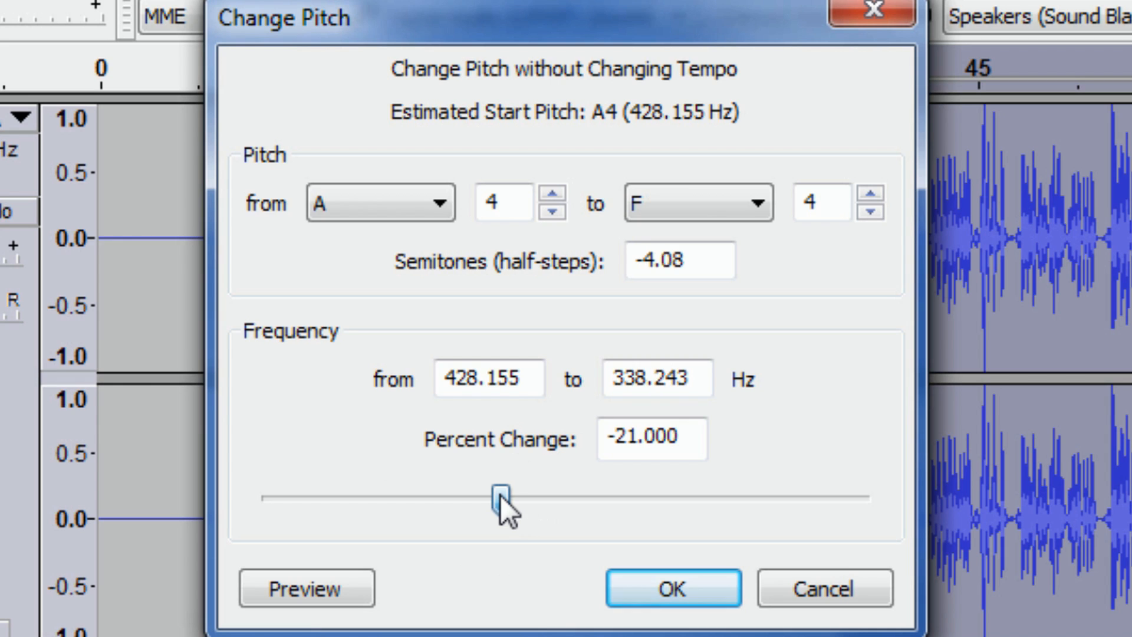
drag(501, 496, 484, 496)
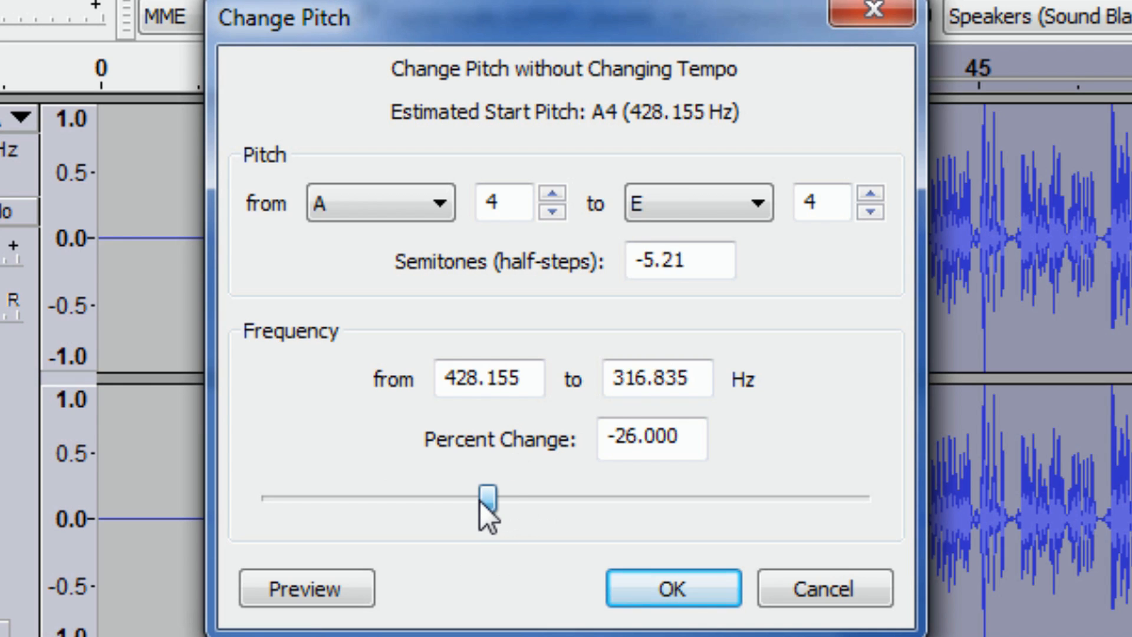
drag(488, 499, 459, 499)
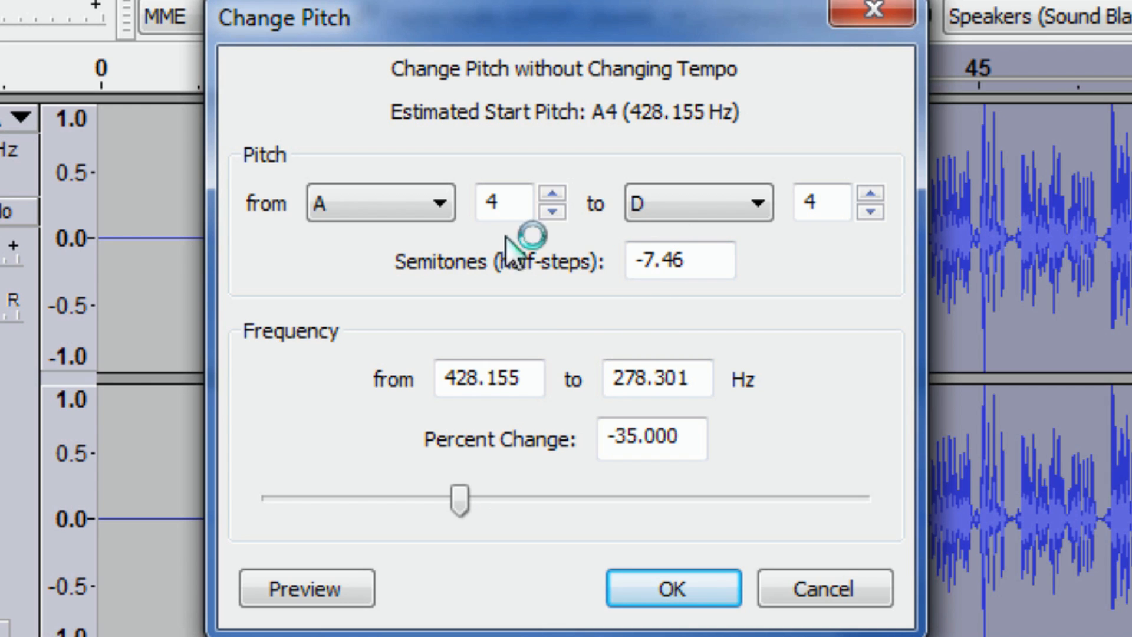
mouse_move(412, 329)
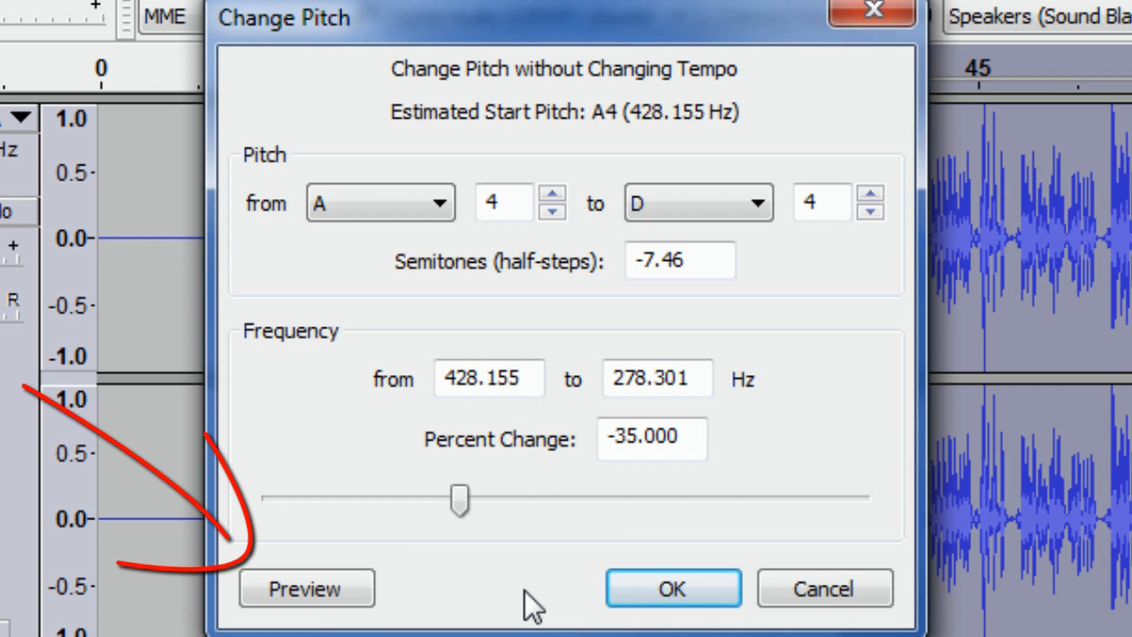
click(306, 588)
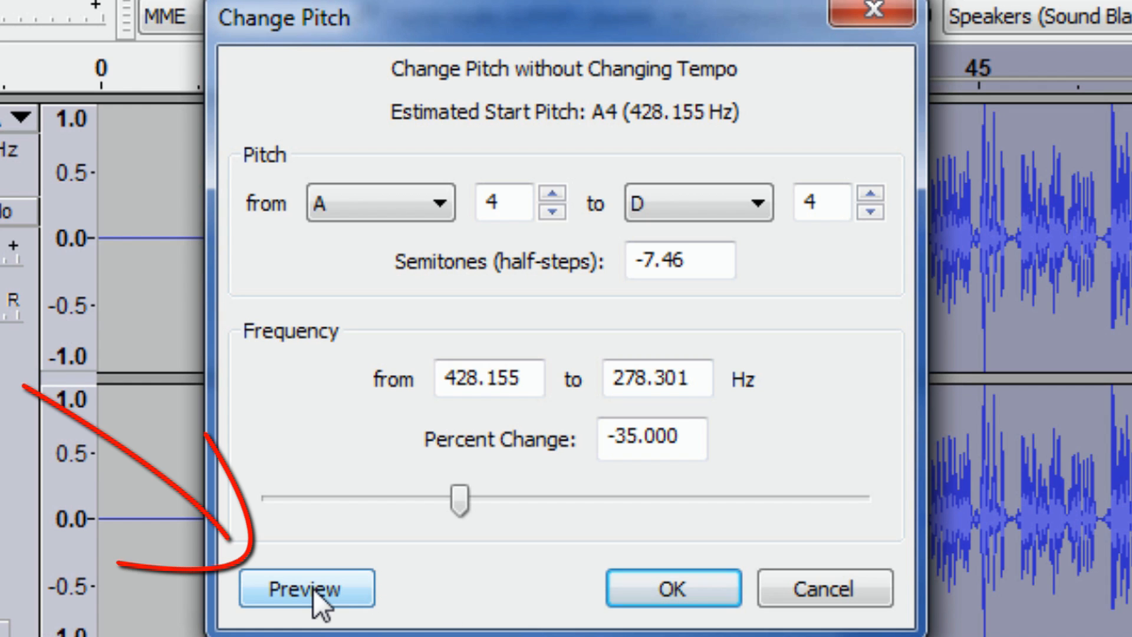
click(306, 588)
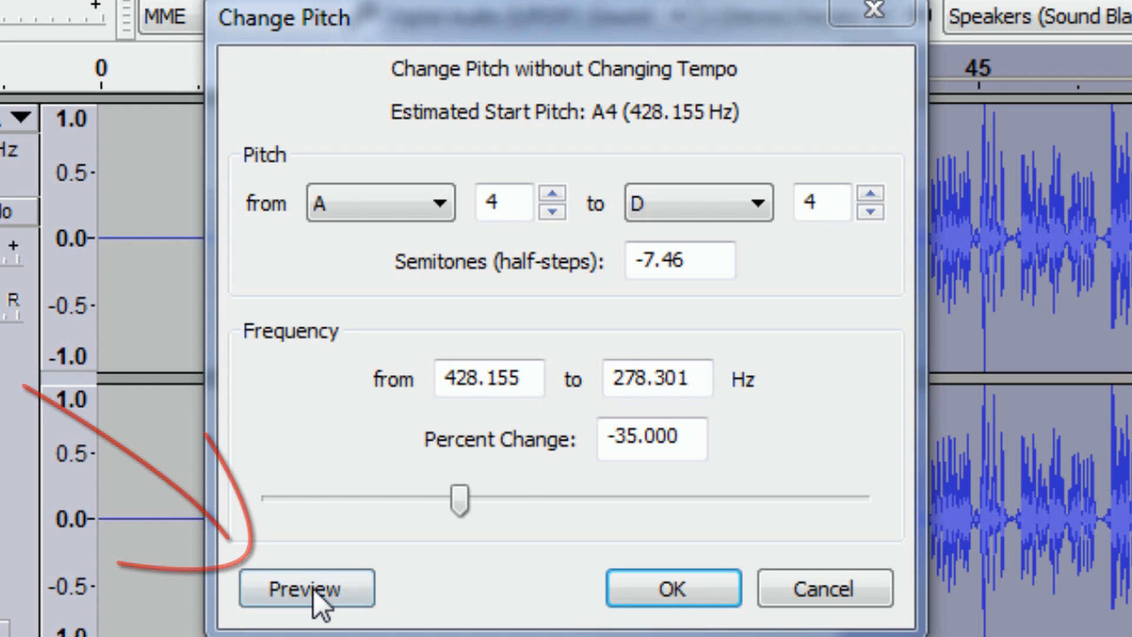
click(306, 588)
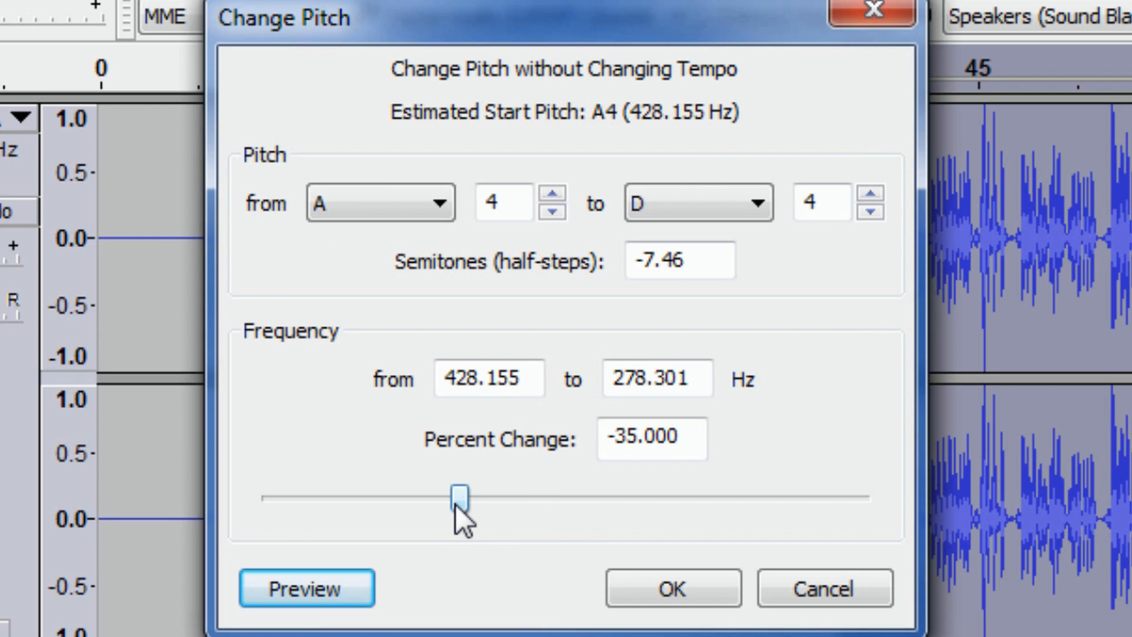
Step: Set Percent Change to 35 and apply the pitch increase
drag(462, 496, 509, 496)
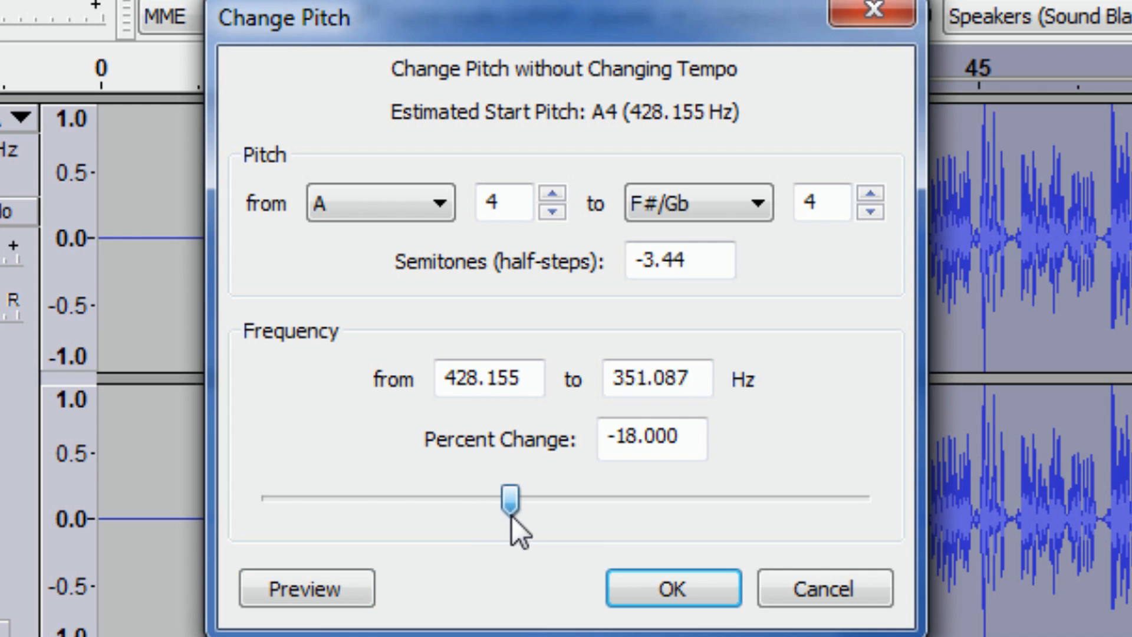
drag(509, 498, 603, 498)
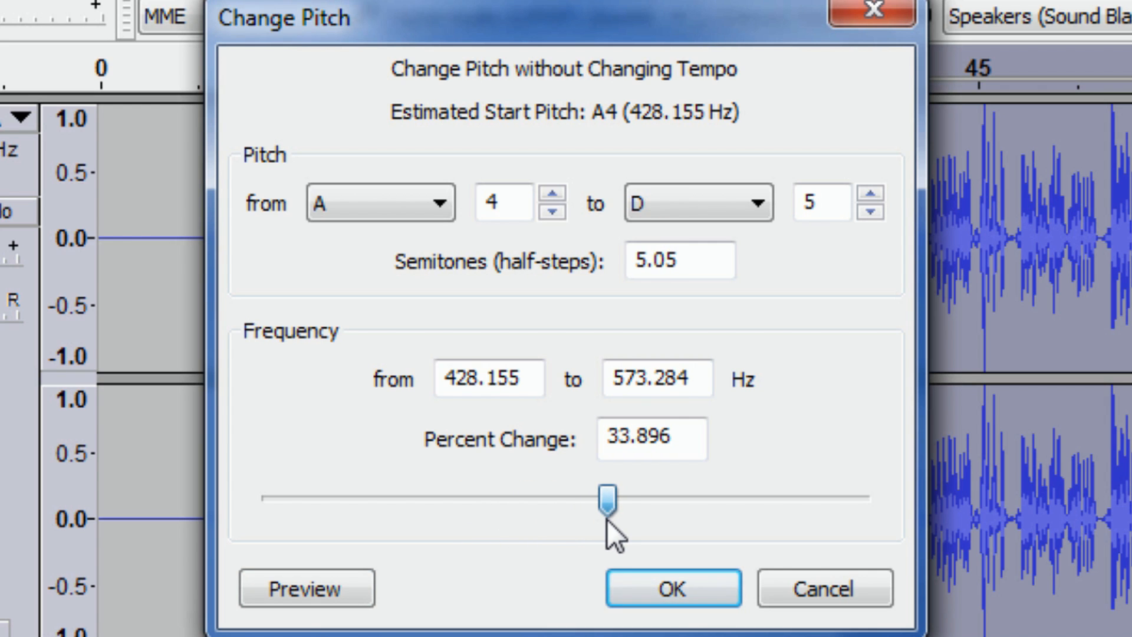
drag(610, 498, 607, 498)
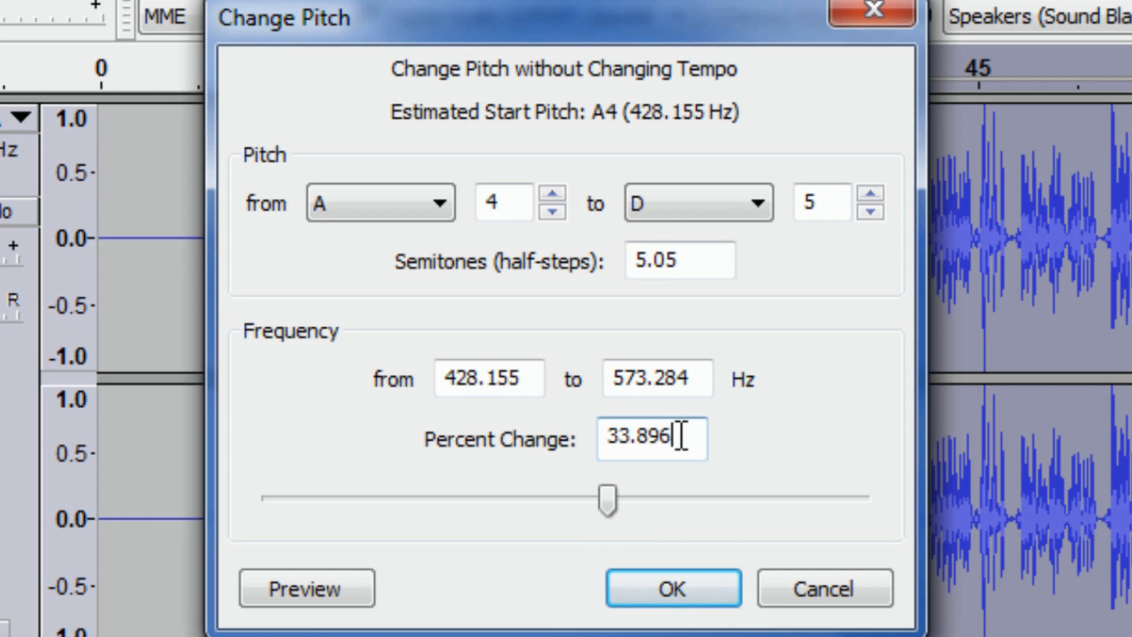
text(35)
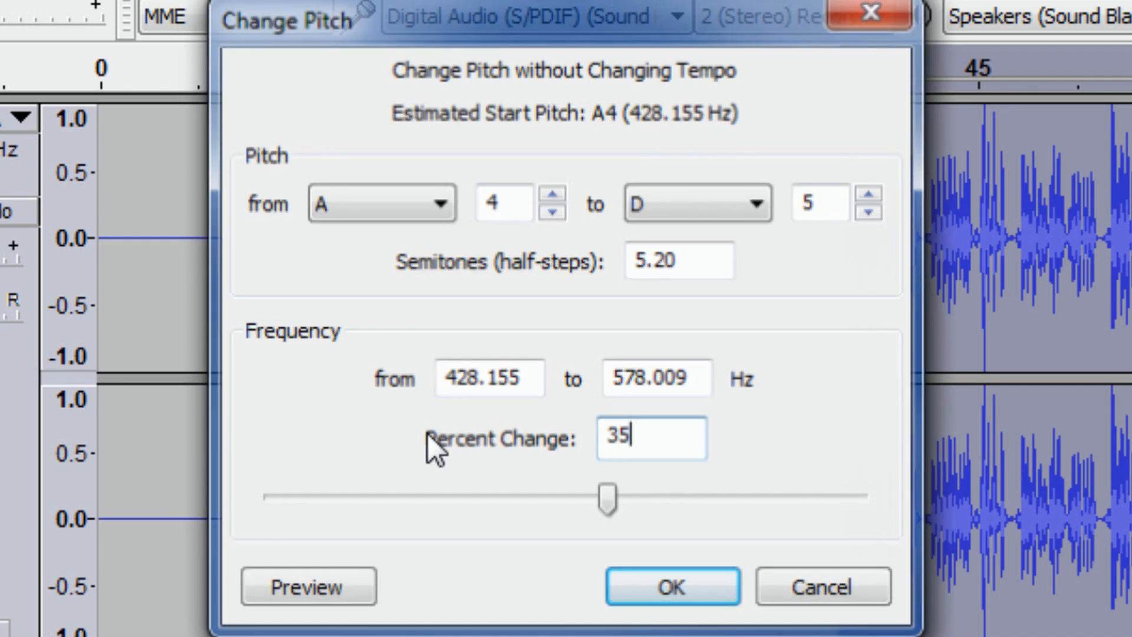
click(669, 585)
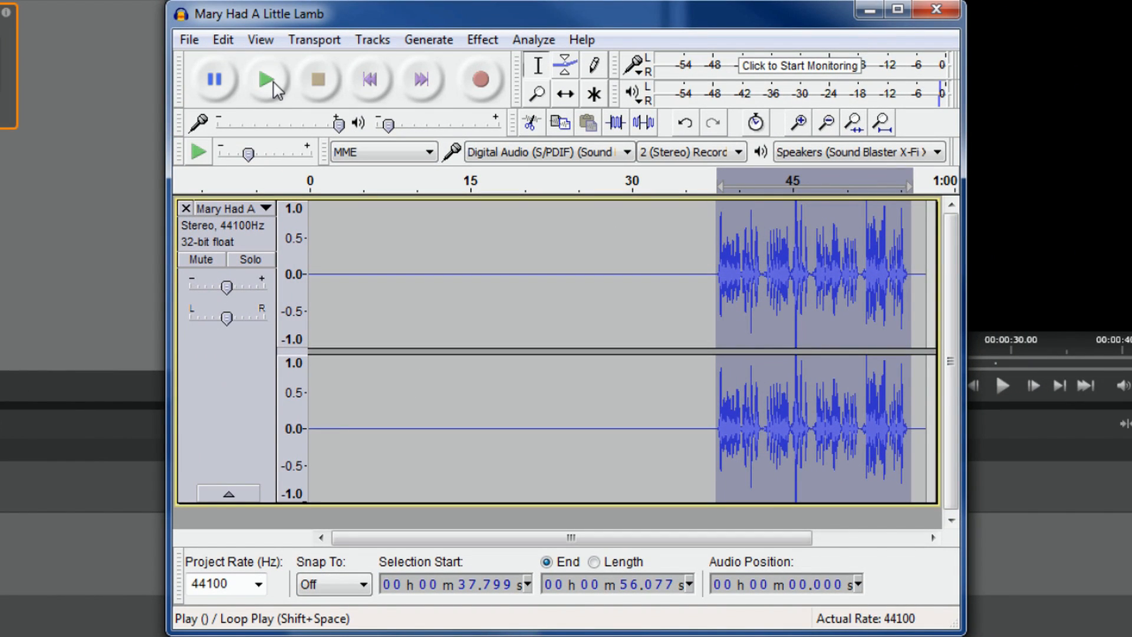
click(264, 79)
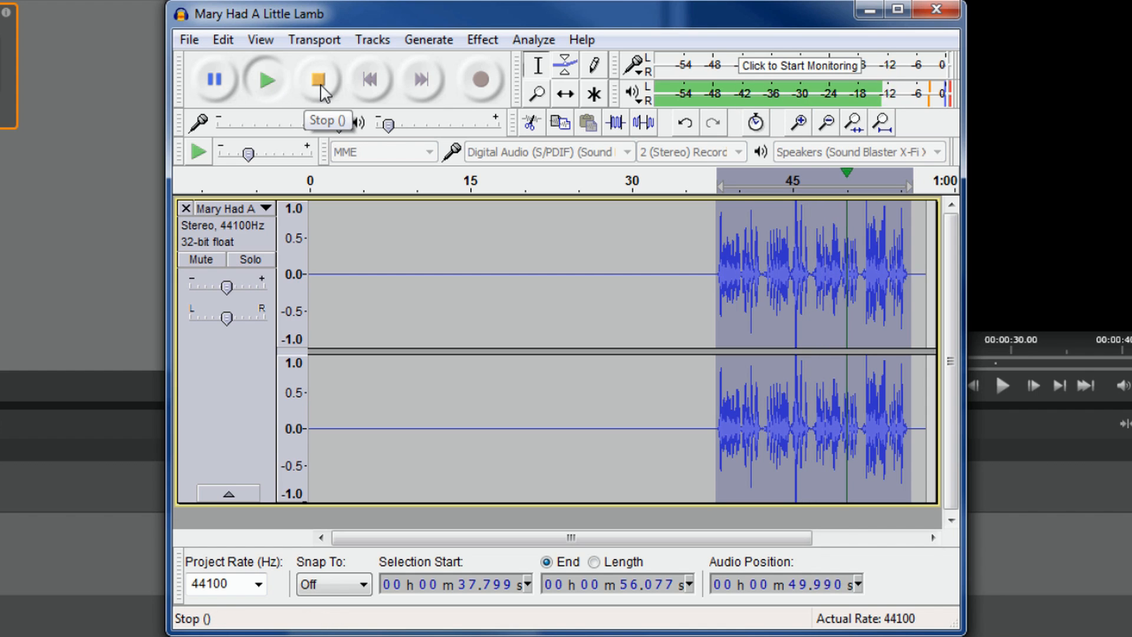
click(317, 79)
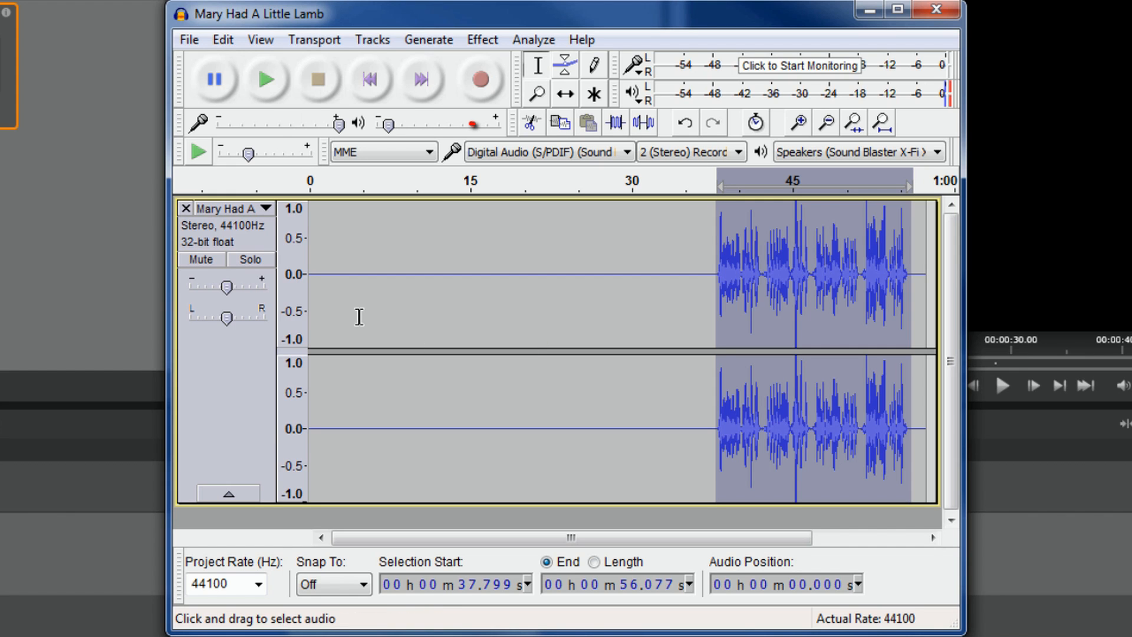
click(189, 40)
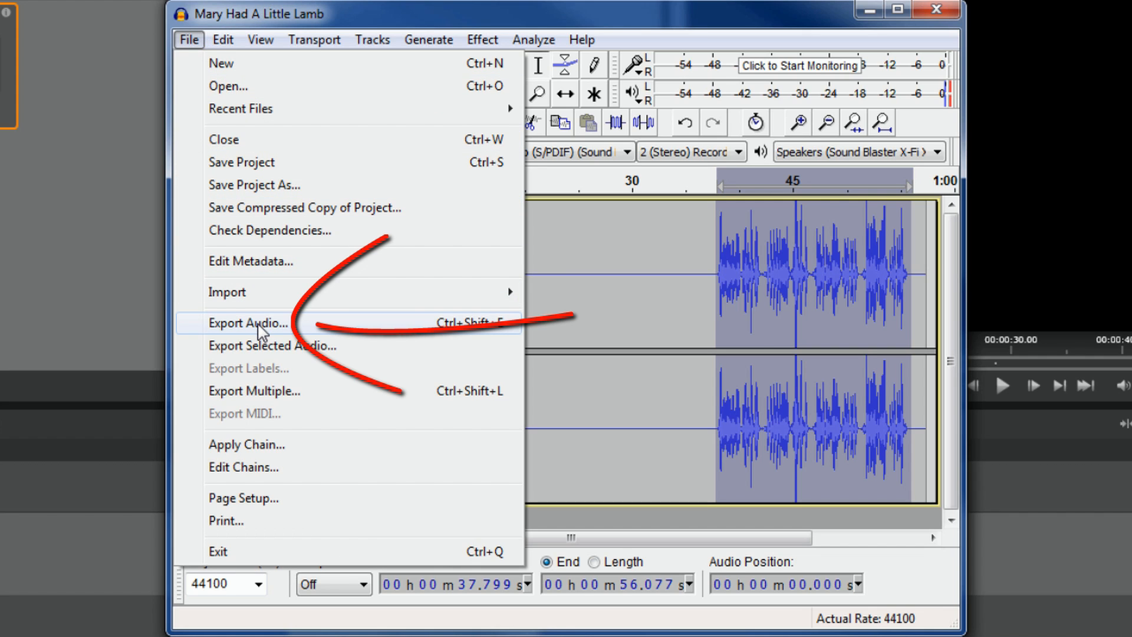
mouse_move(277, 353)
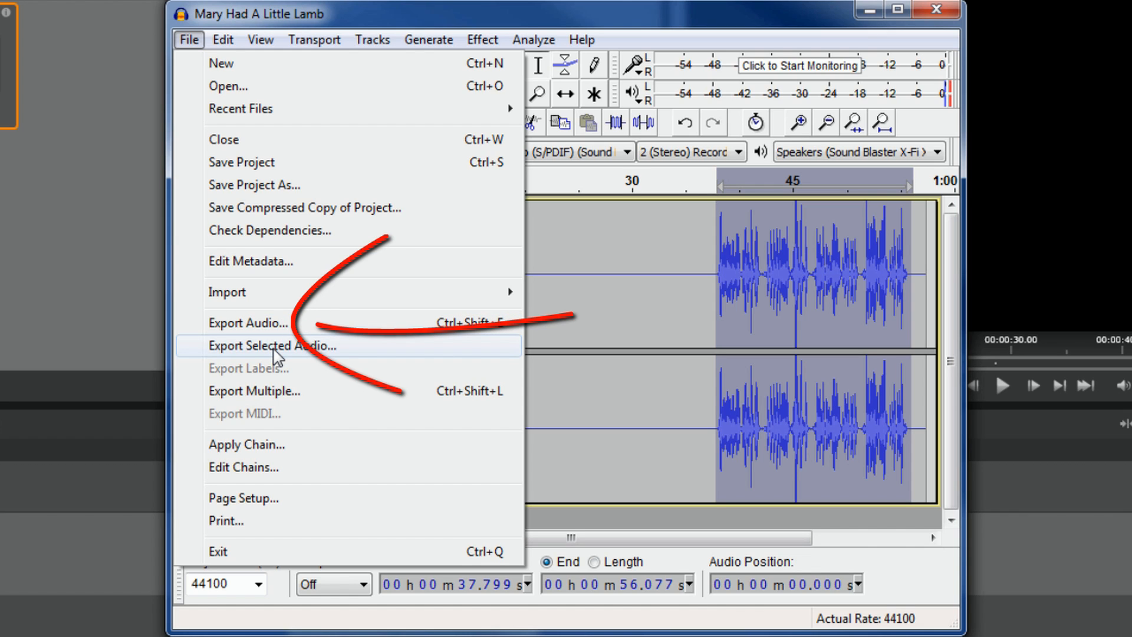
mouse_move(266, 323)
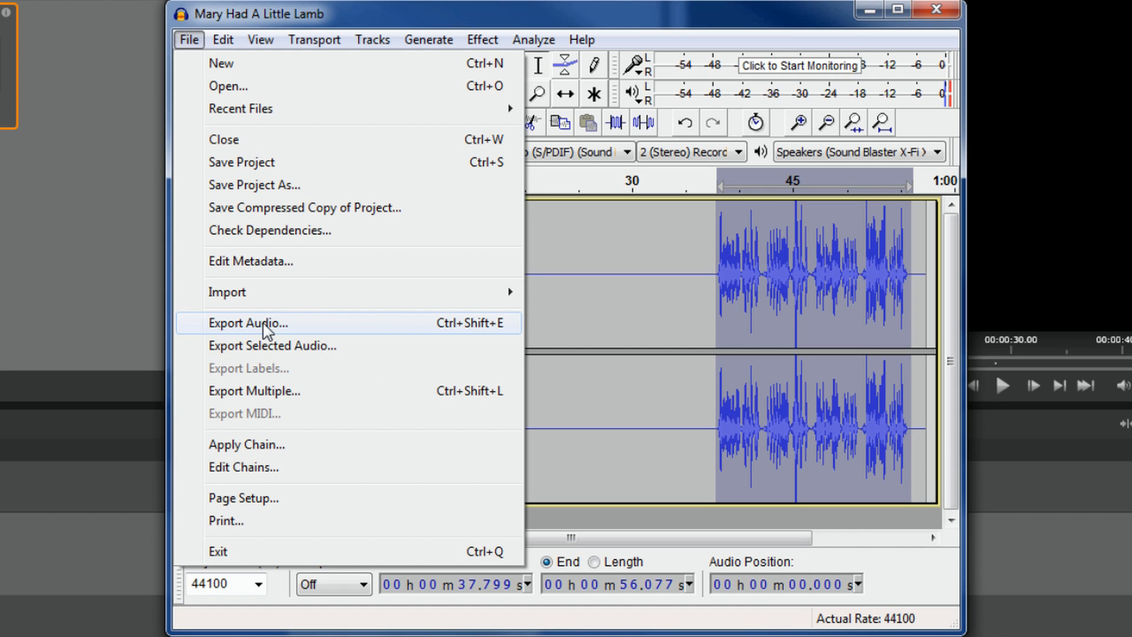
Step: Export the pitch-shifted audio as a WAV into Audio_Tracks with '- Buigh Oitch' added to the name
click(247, 323)
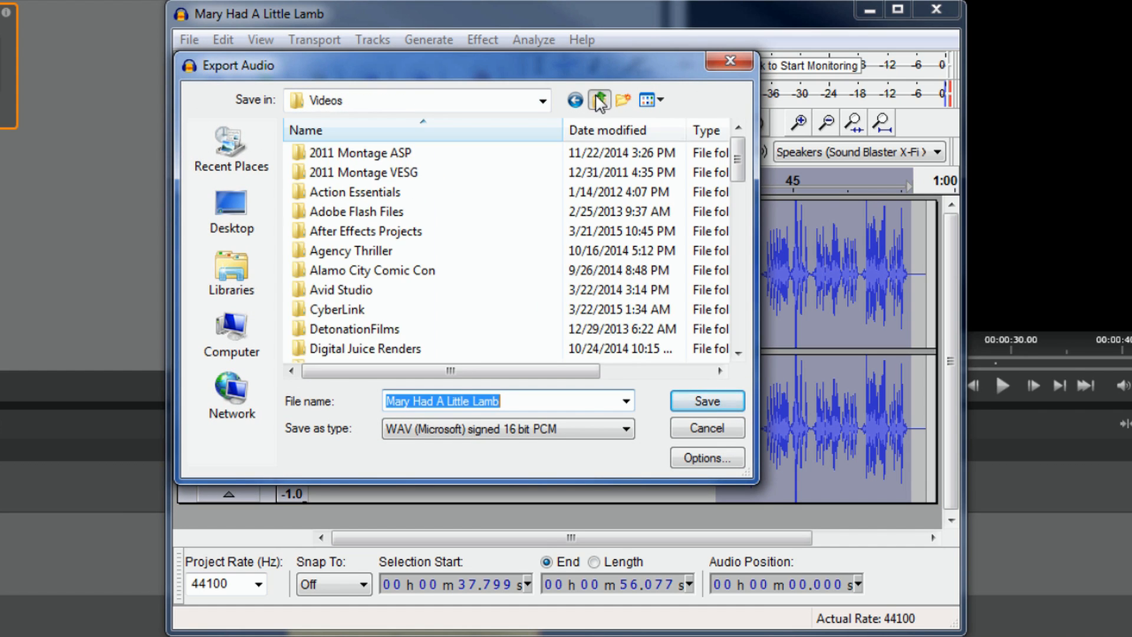
click(598, 99)
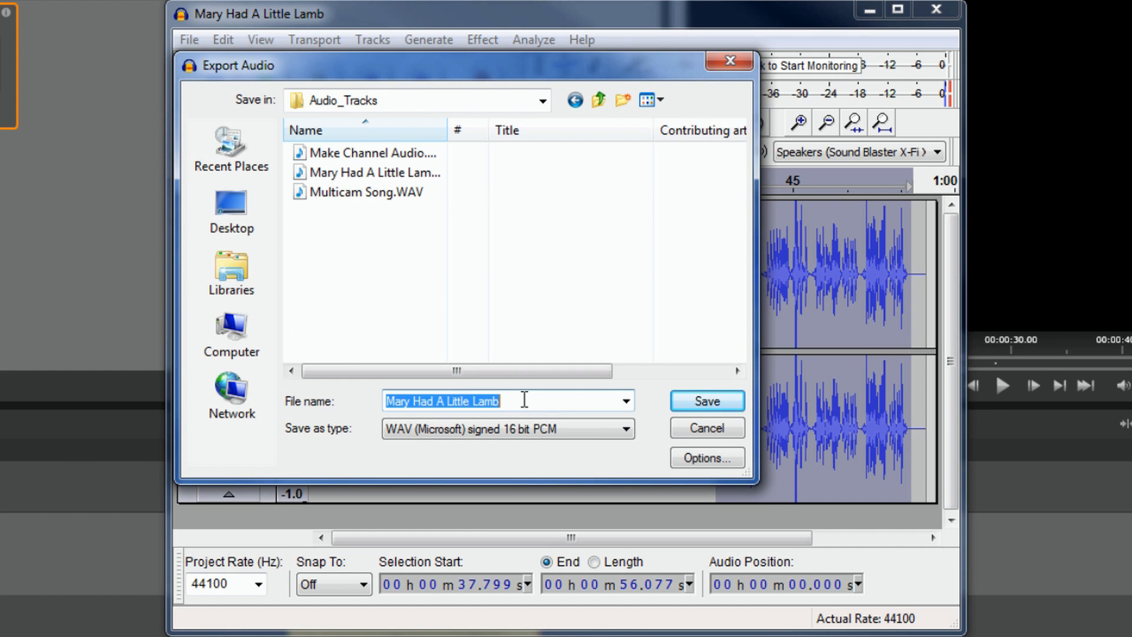
text(- Buigh Oitch)
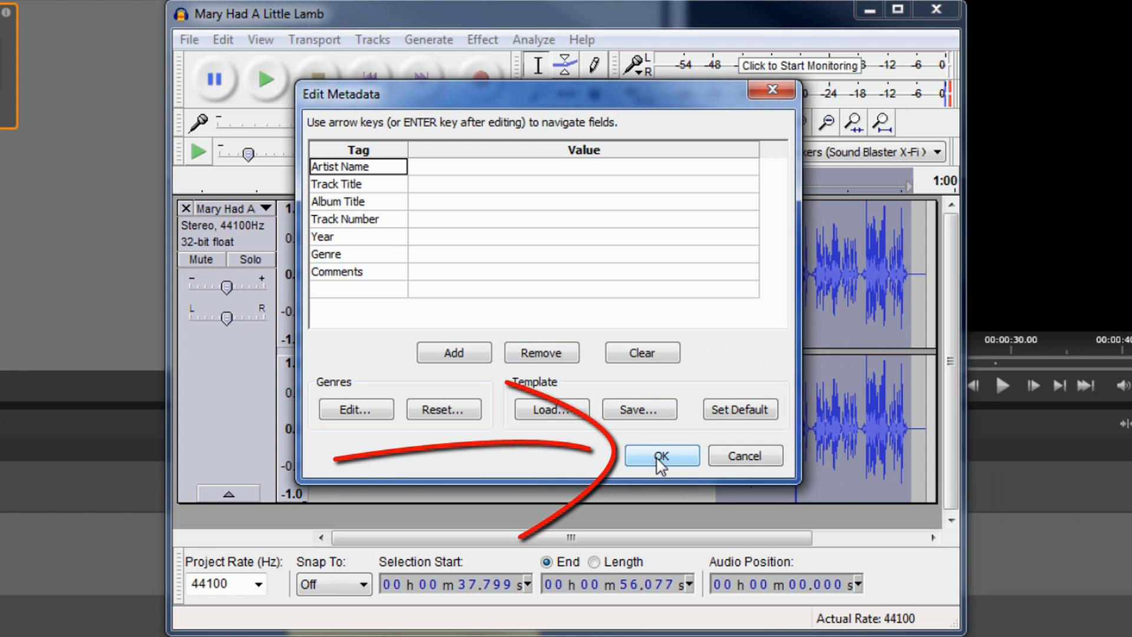
click(659, 456)
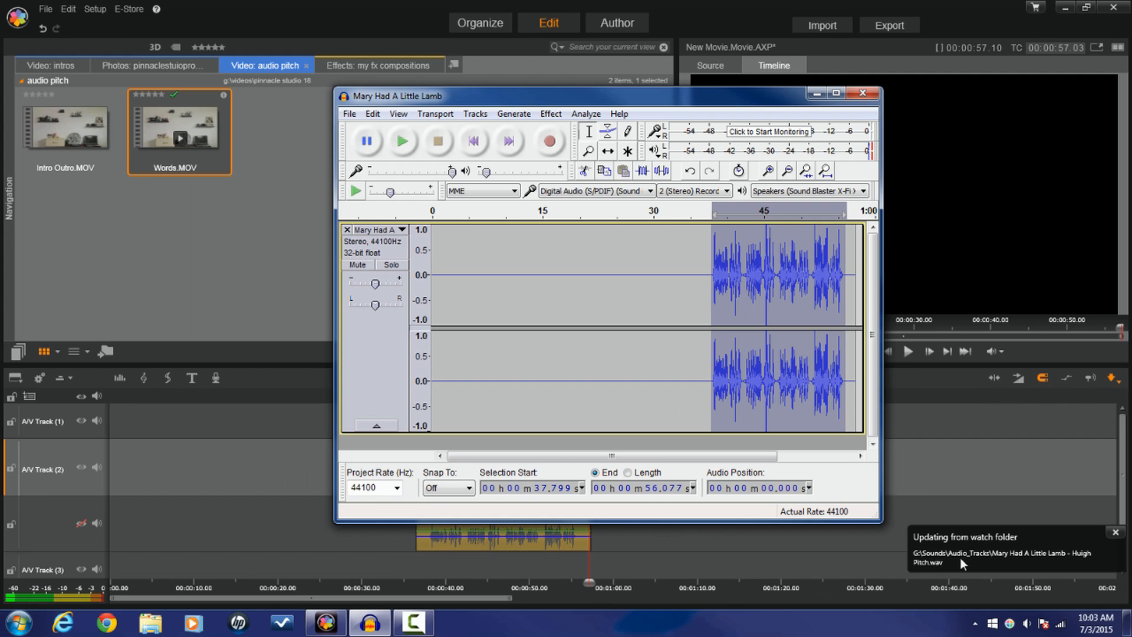
Step: Minimize Audacity to bring Pinnacle Studio's timeline back into view
click(863, 93)
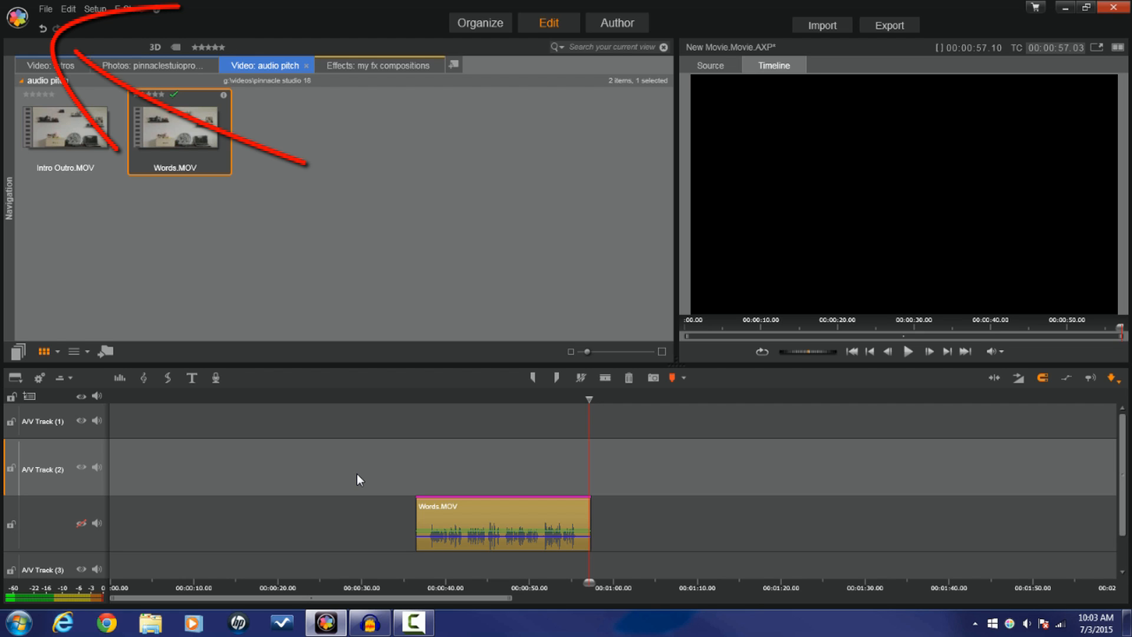
mouse_move(35, 40)
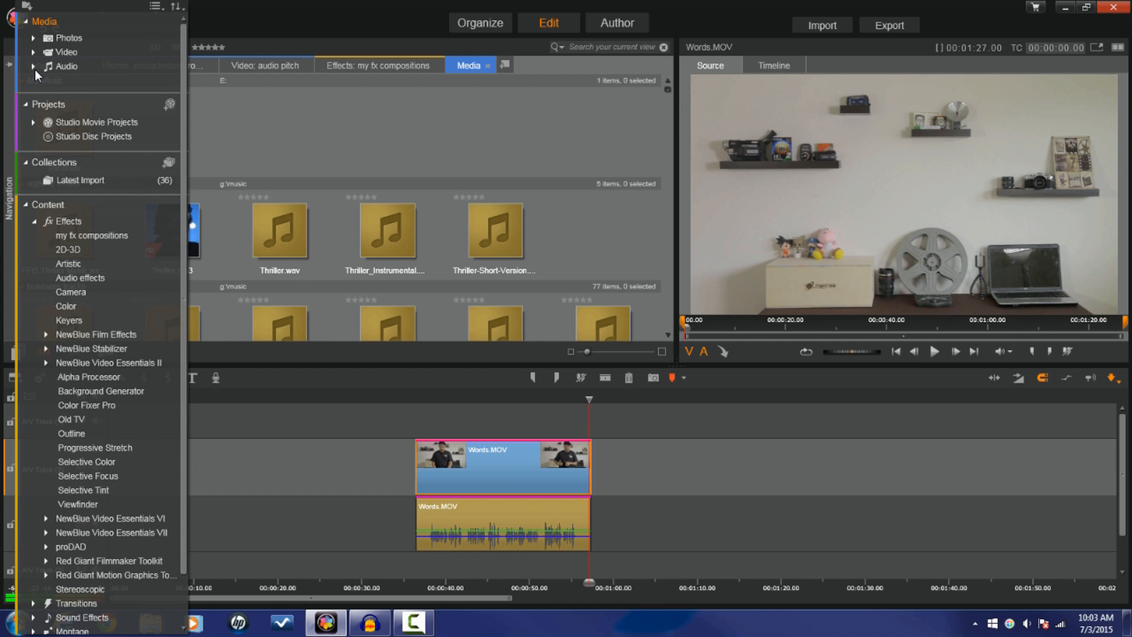
Step: Expand the library's Audio category to reach the Audio_Tracks folder
click(33, 66)
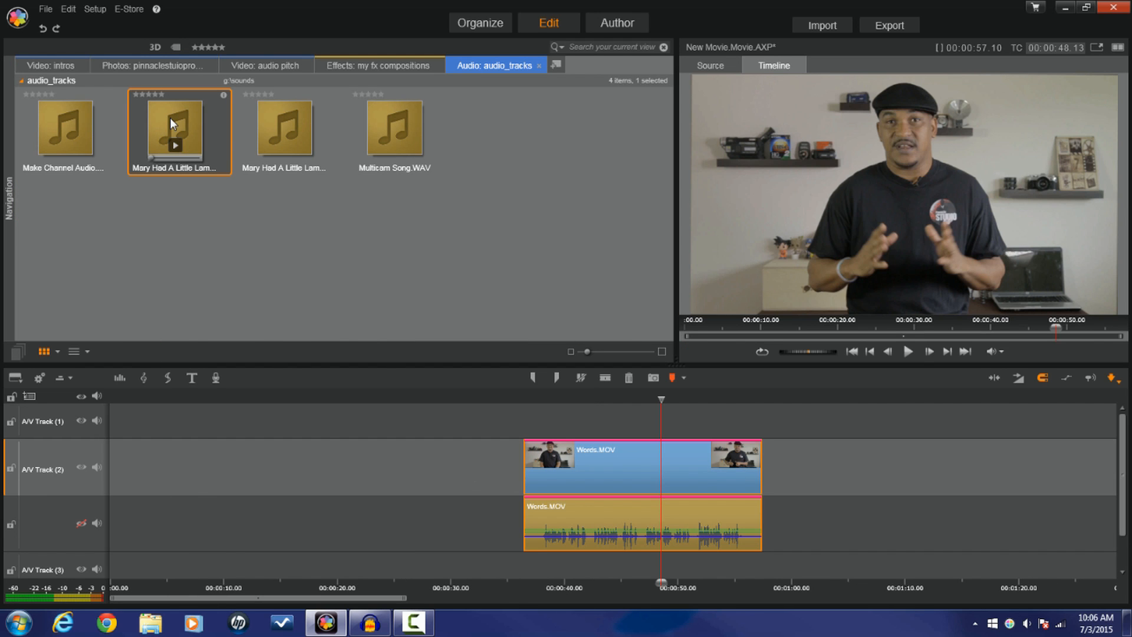
mouse_move(212, 123)
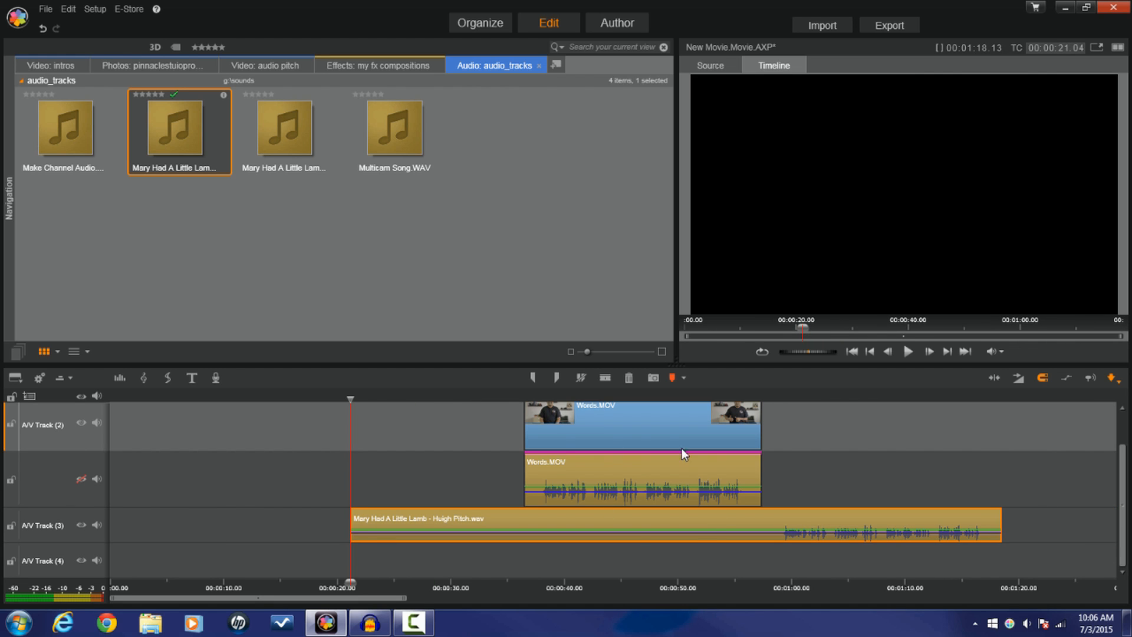
mouse_move(537, 527)
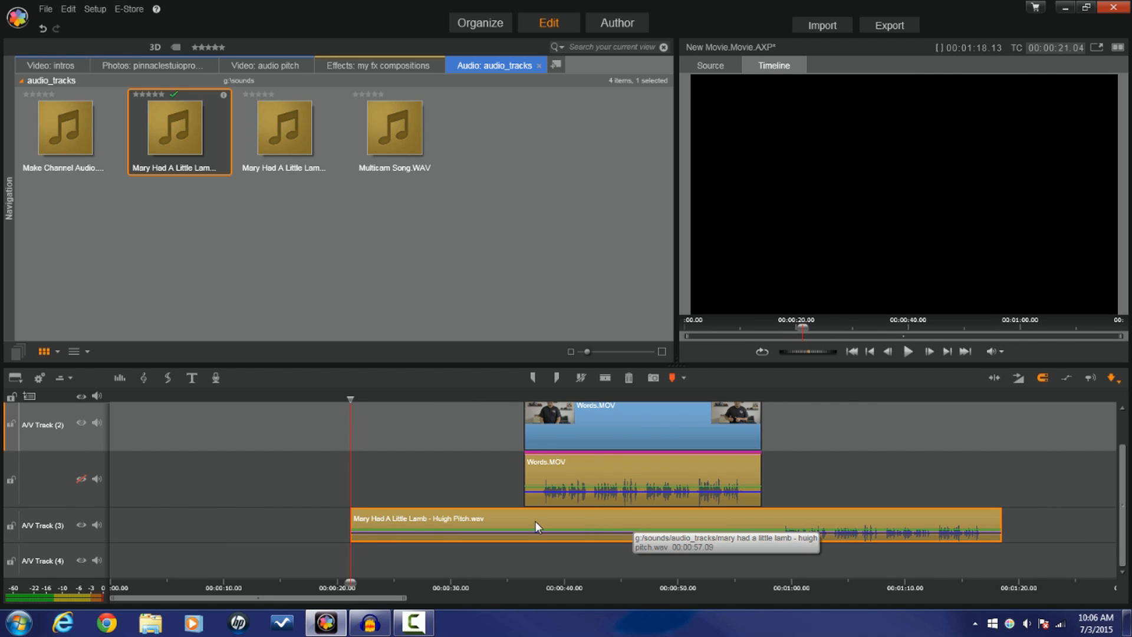
mouse_move(193, 447)
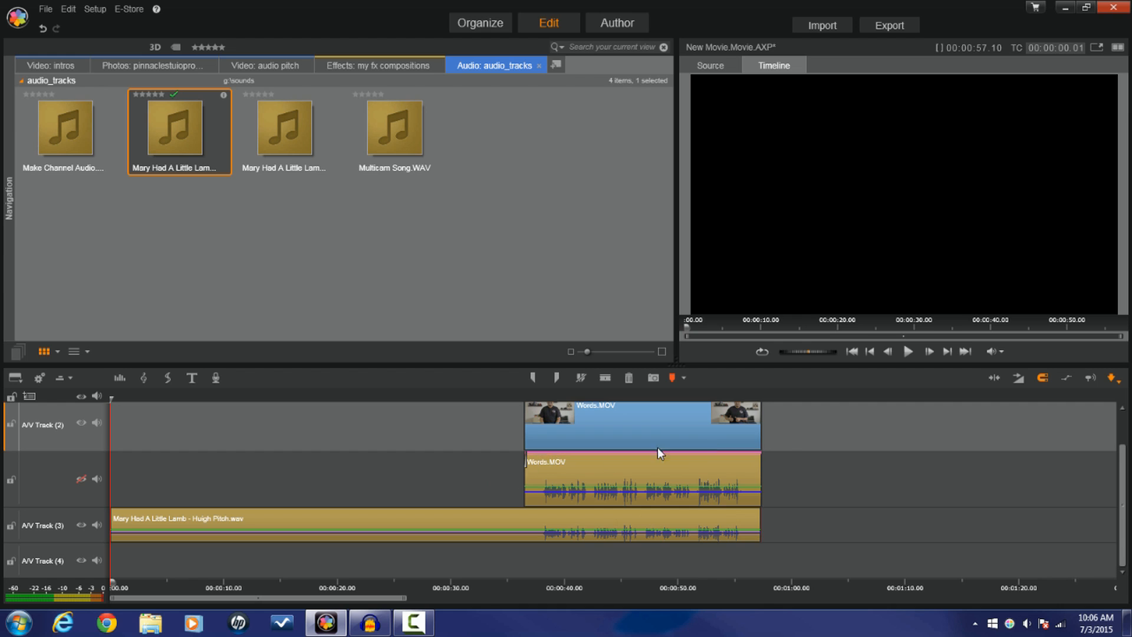
mouse_move(948, 354)
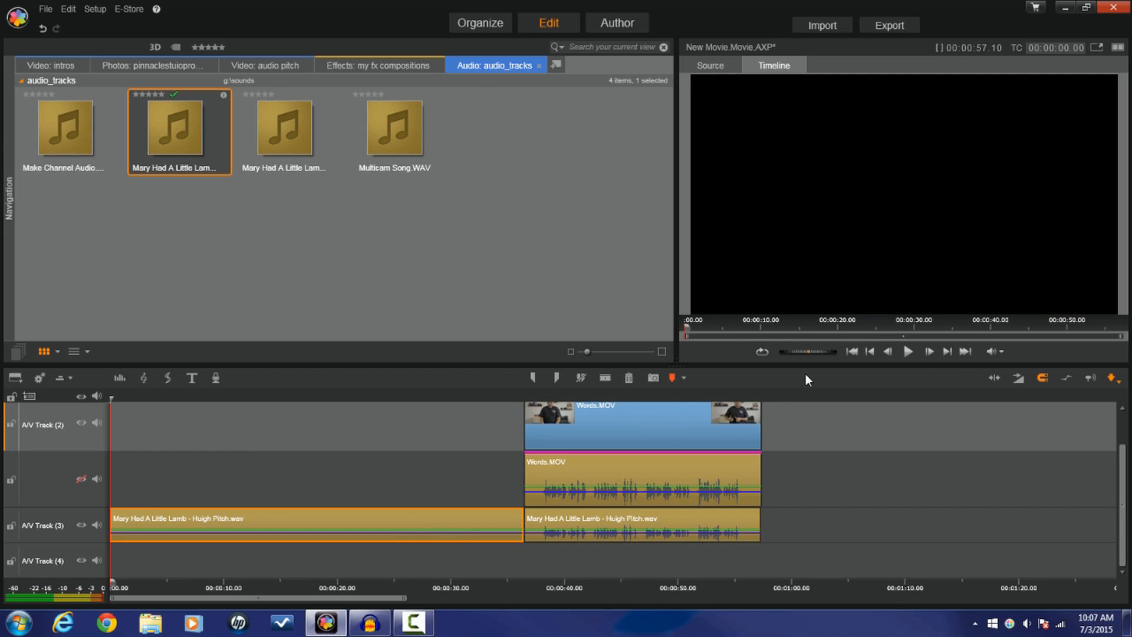
mouse_move(627, 379)
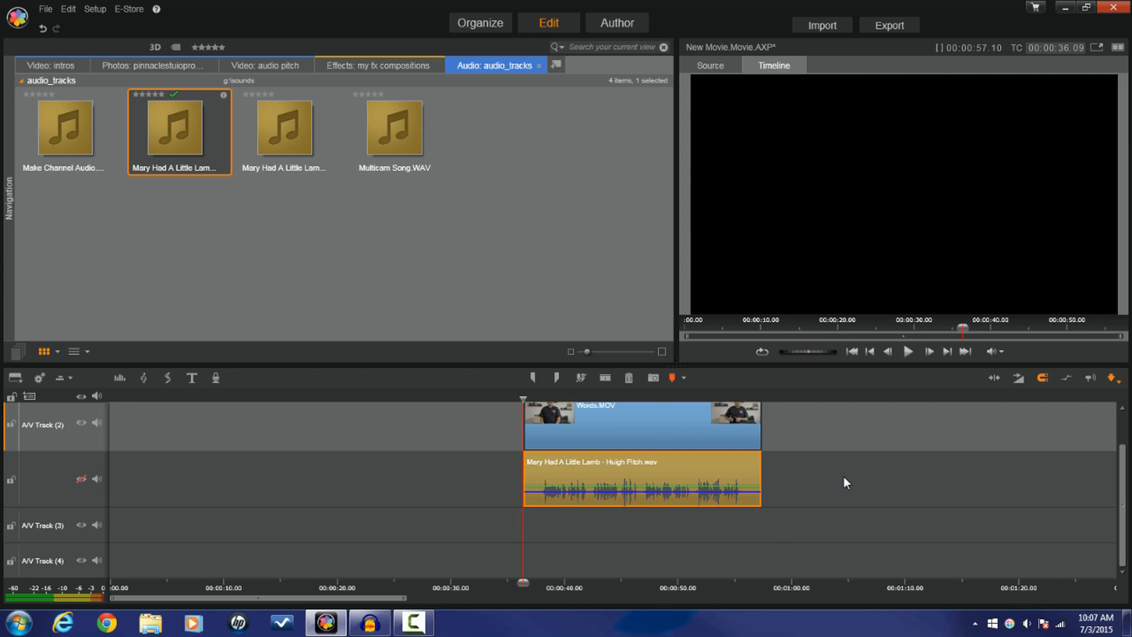
mouse_move(908, 351)
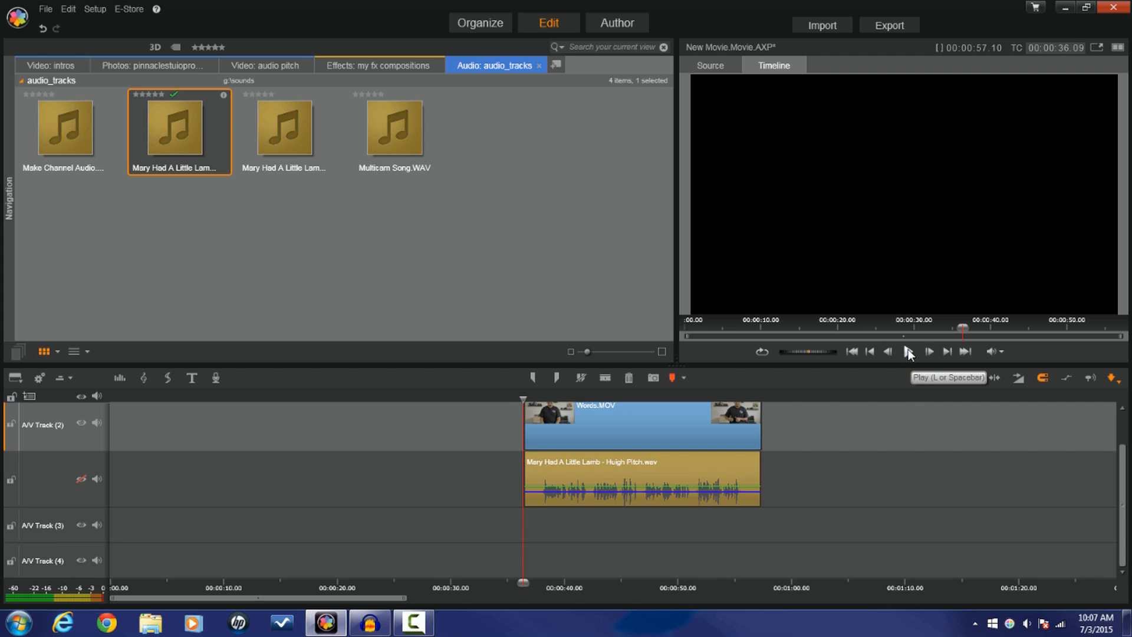